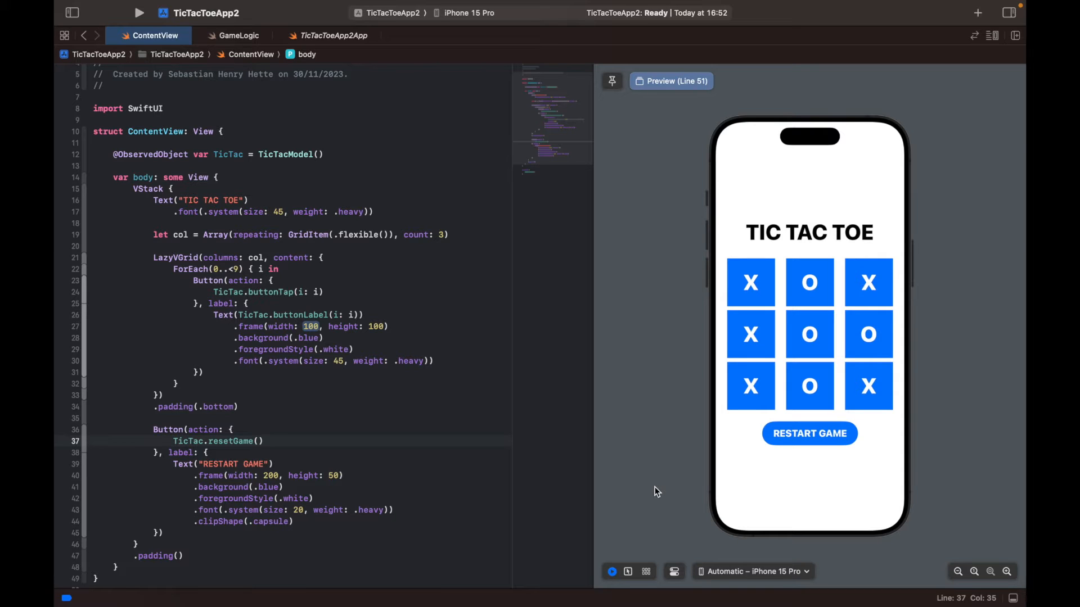
# Step: Play-test the Tic Tac Toe preview by restarting and placing marks, then switch to the GameLogic file
pyautogui.click(809, 433)
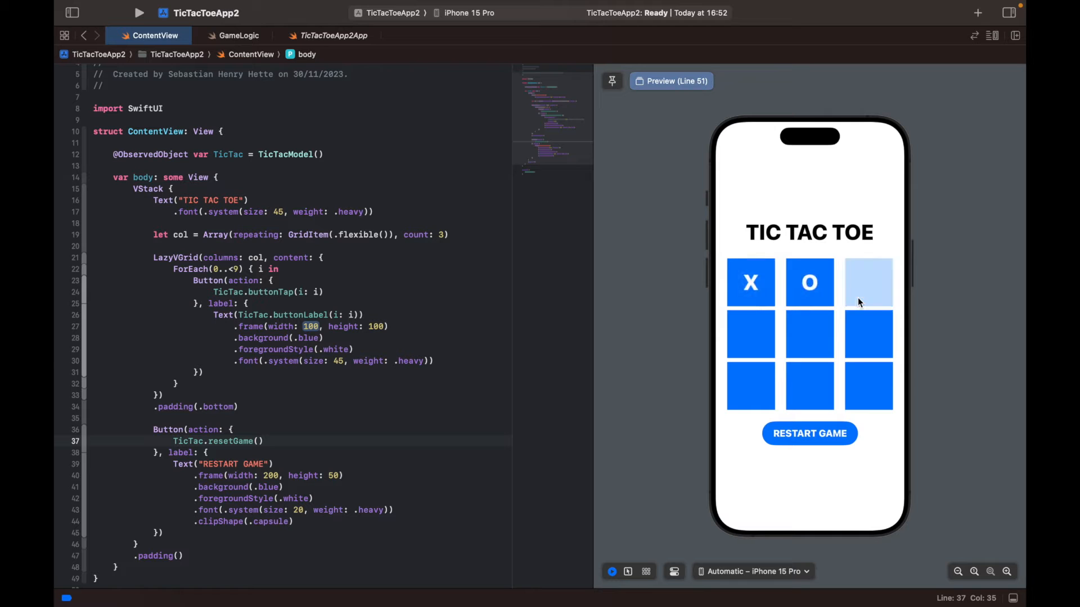
pyautogui.click(809, 386)
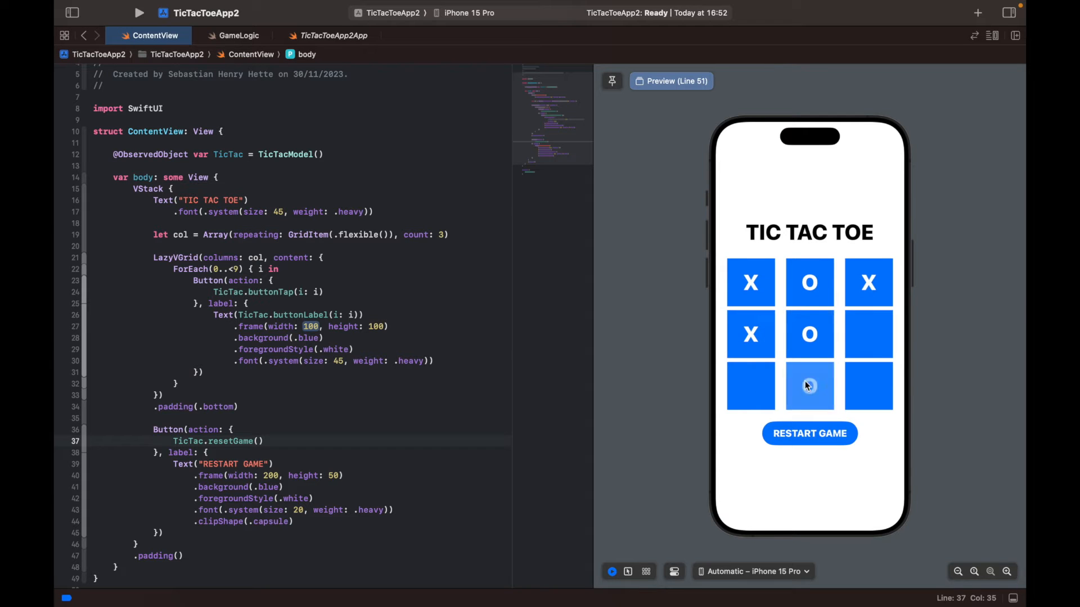
pyautogui.click(809, 386)
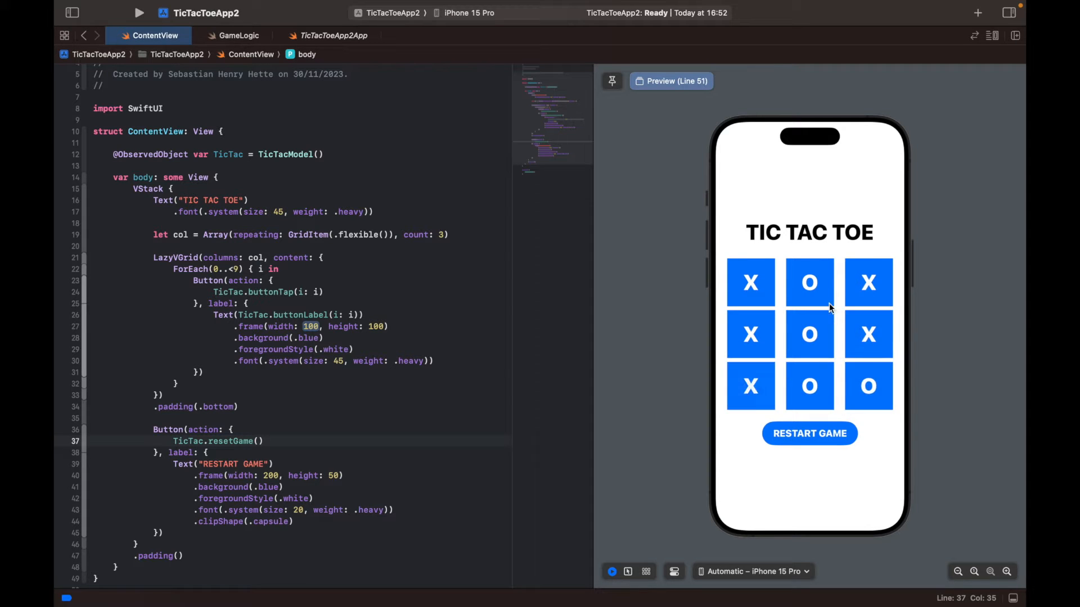
pyautogui.moveTo(784, 365)
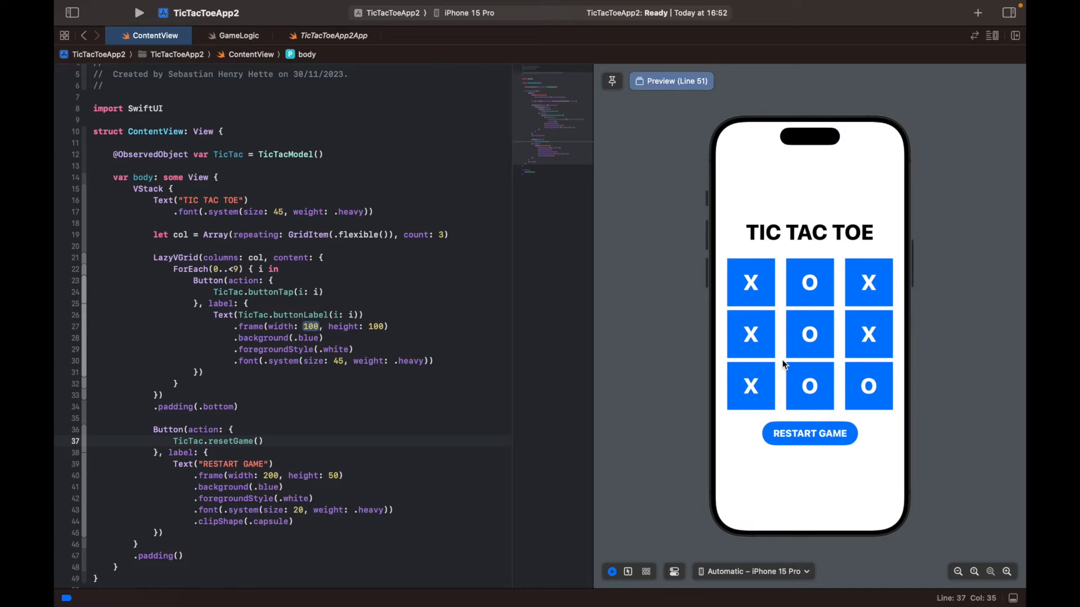
pyautogui.moveTo(143, 263)
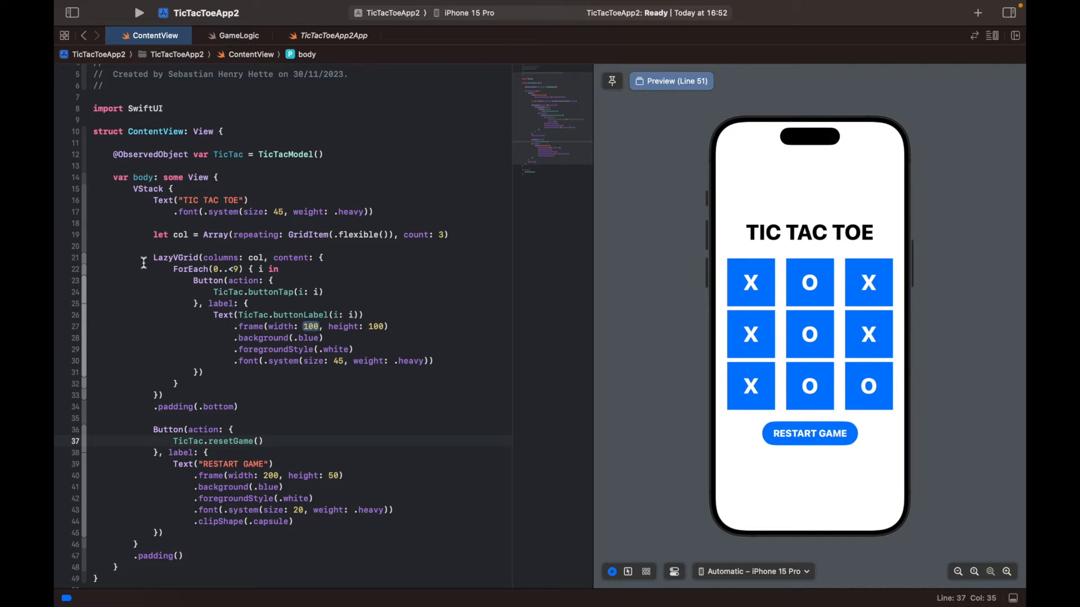
pyautogui.click(72, 12)
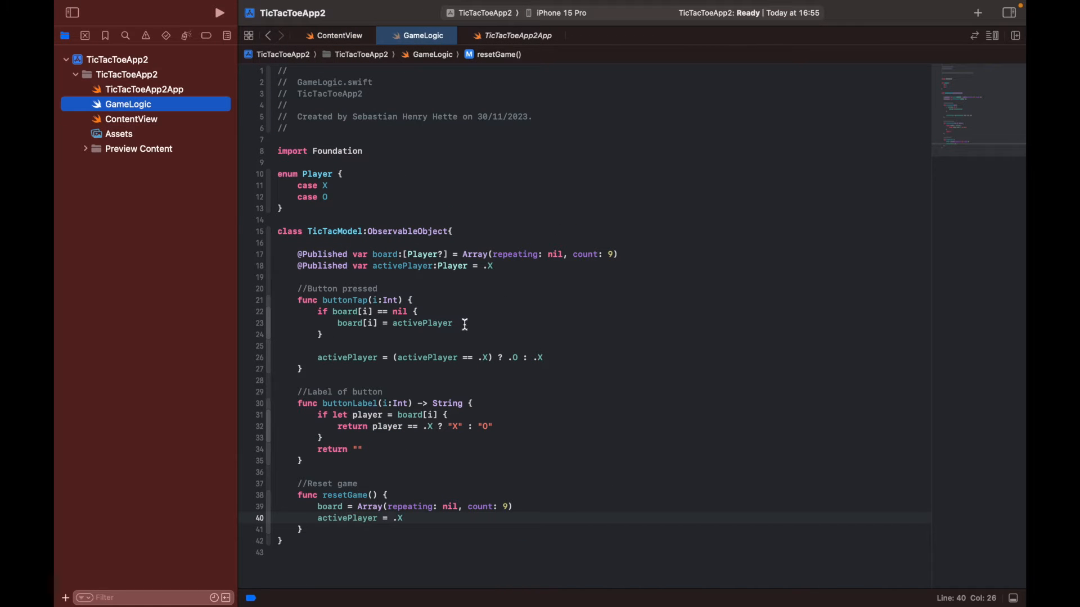
# Step: Add a //CHECK FOR WINNER comment below resetGame in TicTacModel
pyautogui.scroll(-3)
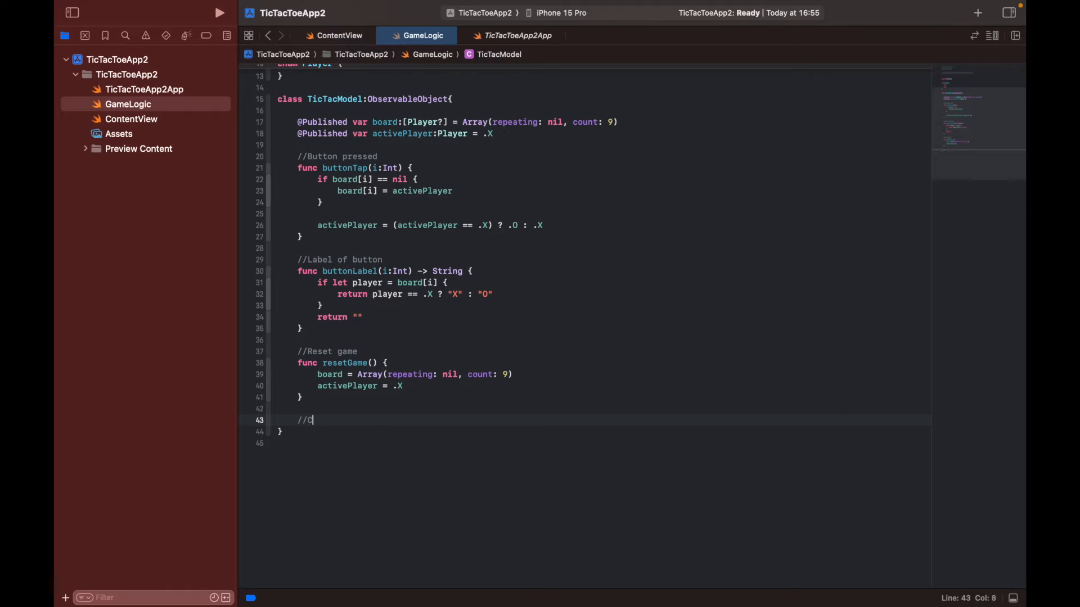
pyautogui.write('HECK FOR WIN')
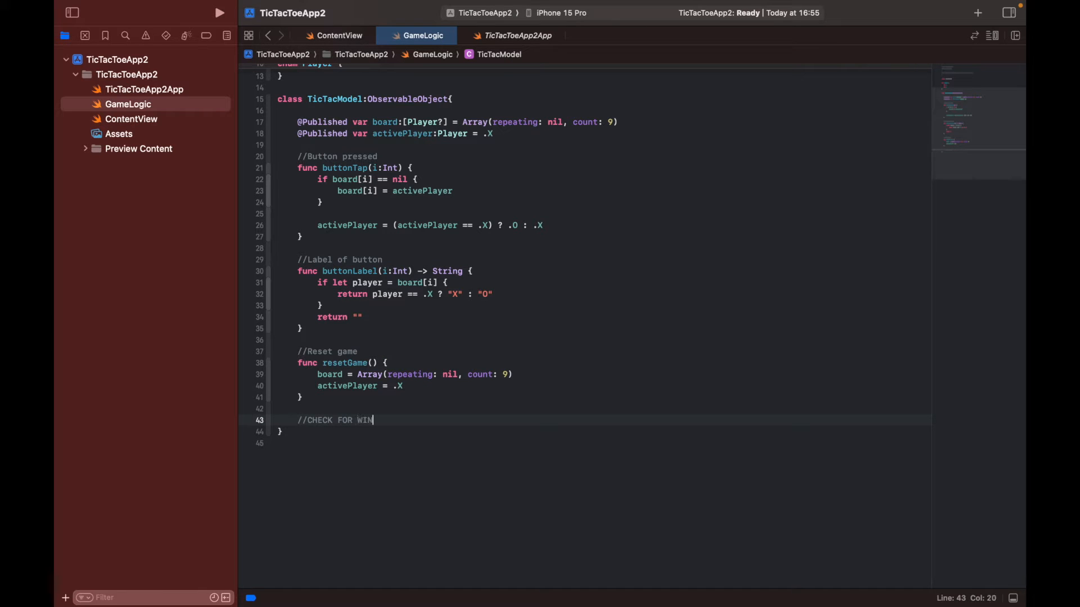
pyautogui.write('NER')
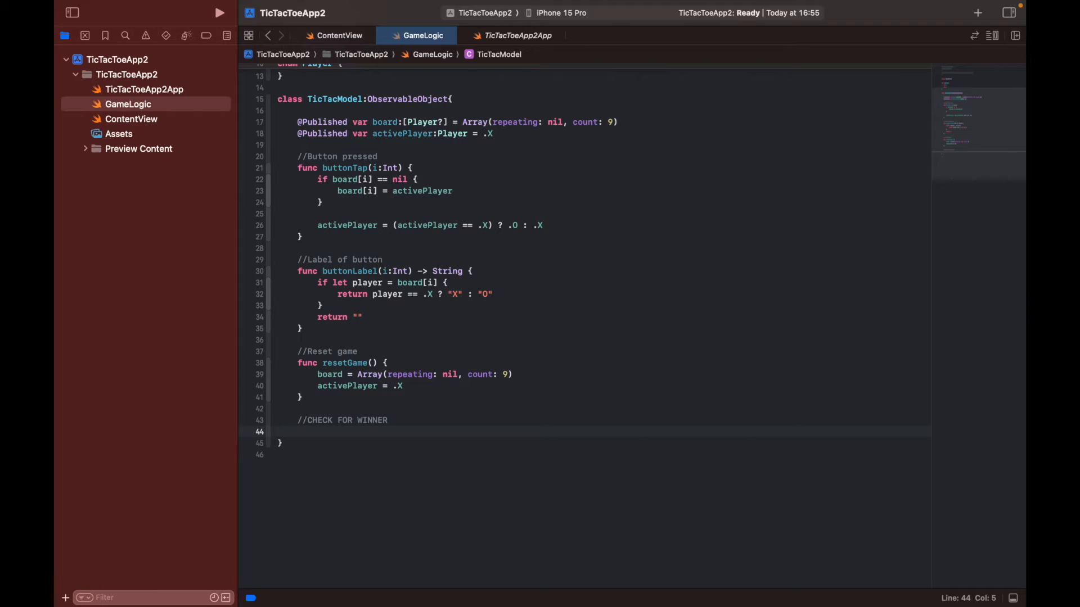
pyautogui.write('//')
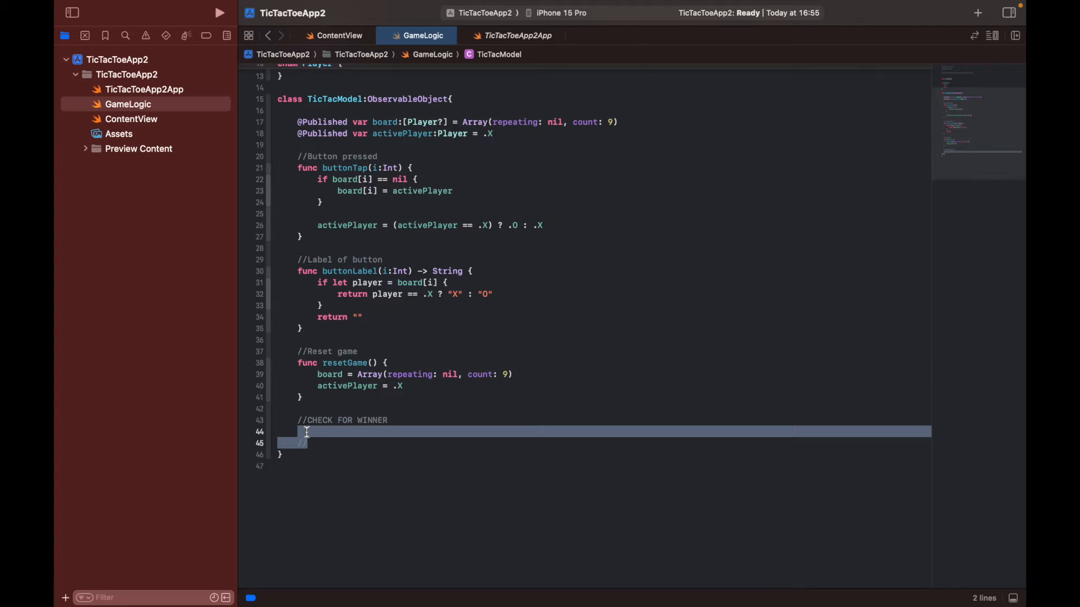
# Step: Declare func checkWinner() -> Bool { beneath the comment
pyautogui.write('func')
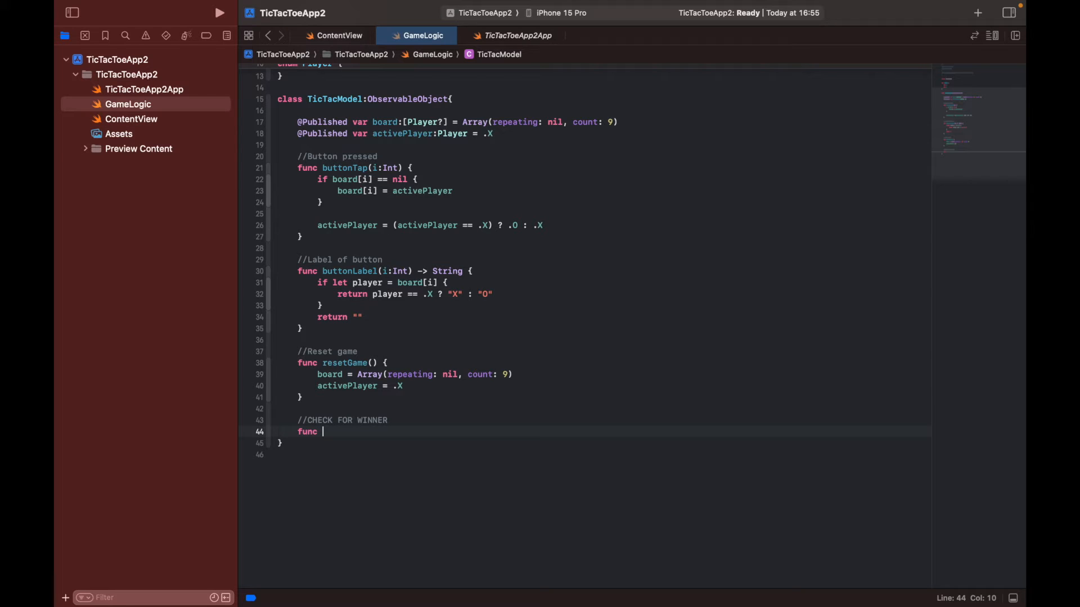
pyautogui.write('checkWinner')
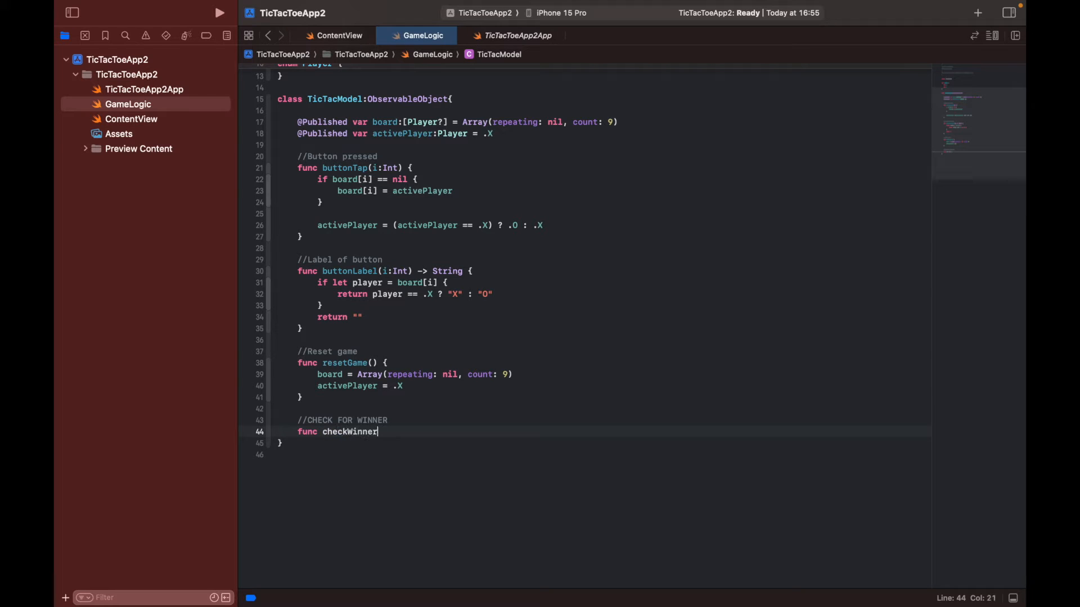
pyautogui.write('()')
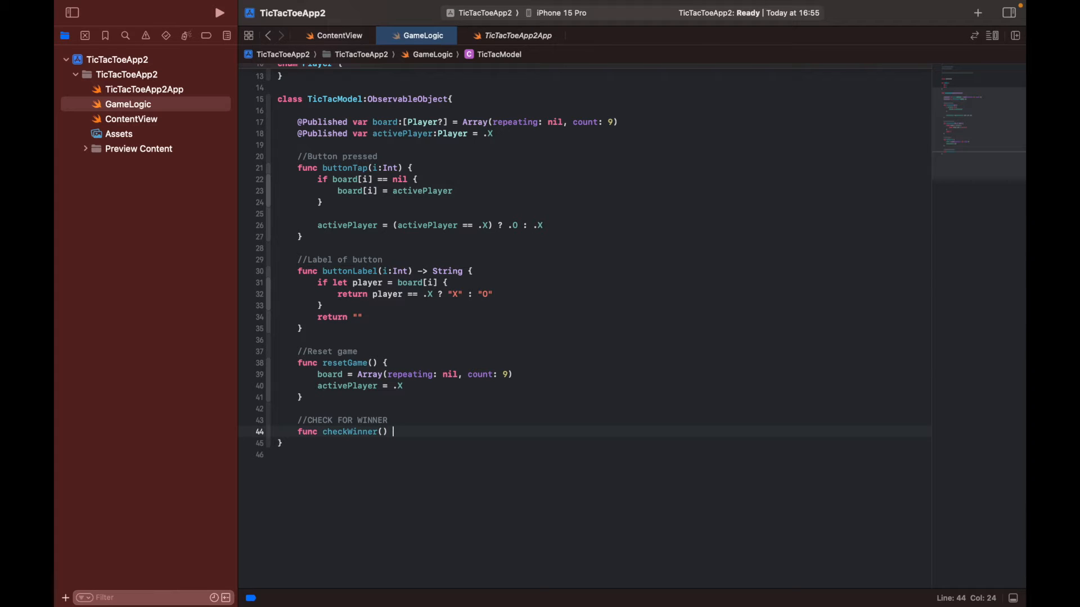
pyautogui.write('-> Bool')
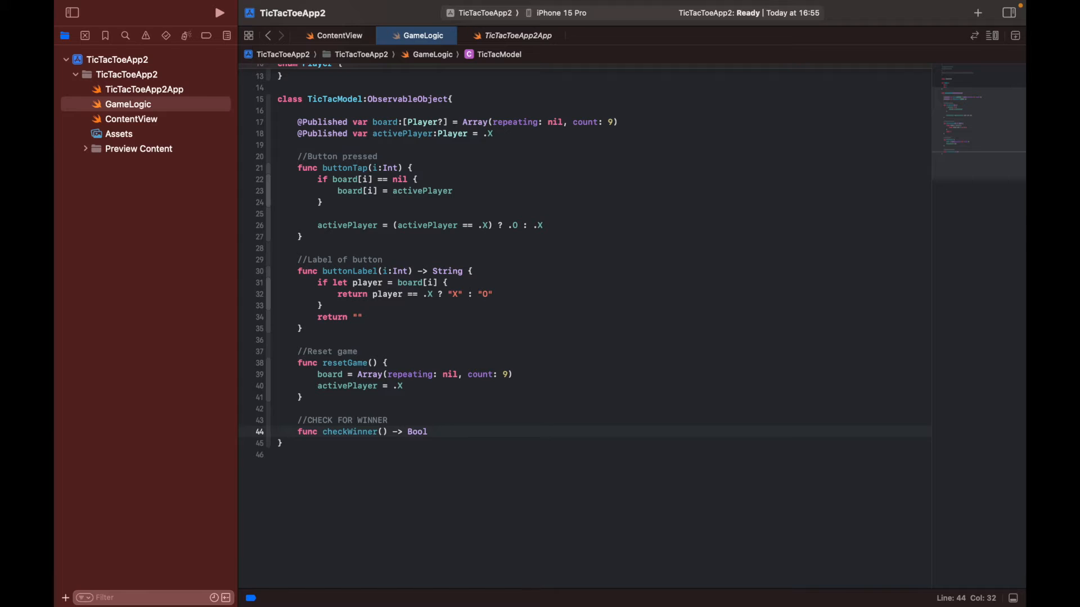
pyautogui.write('{')
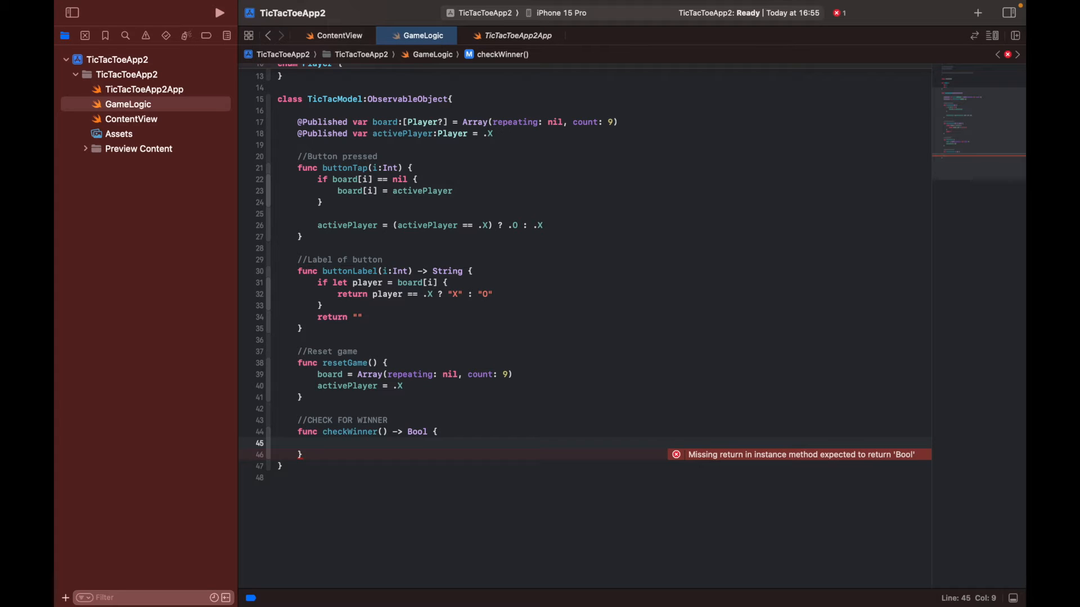
# Step: Give checkWinner a return false and //Rows and //Columns placeholder comments
pyautogui.write('r')
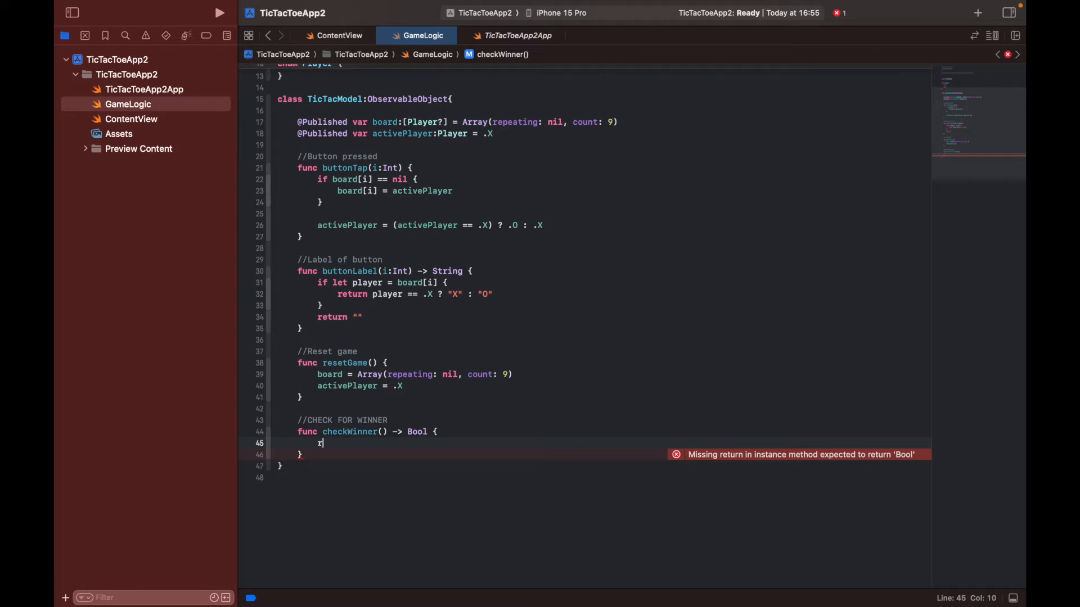
pyautogui.write('eturn false')
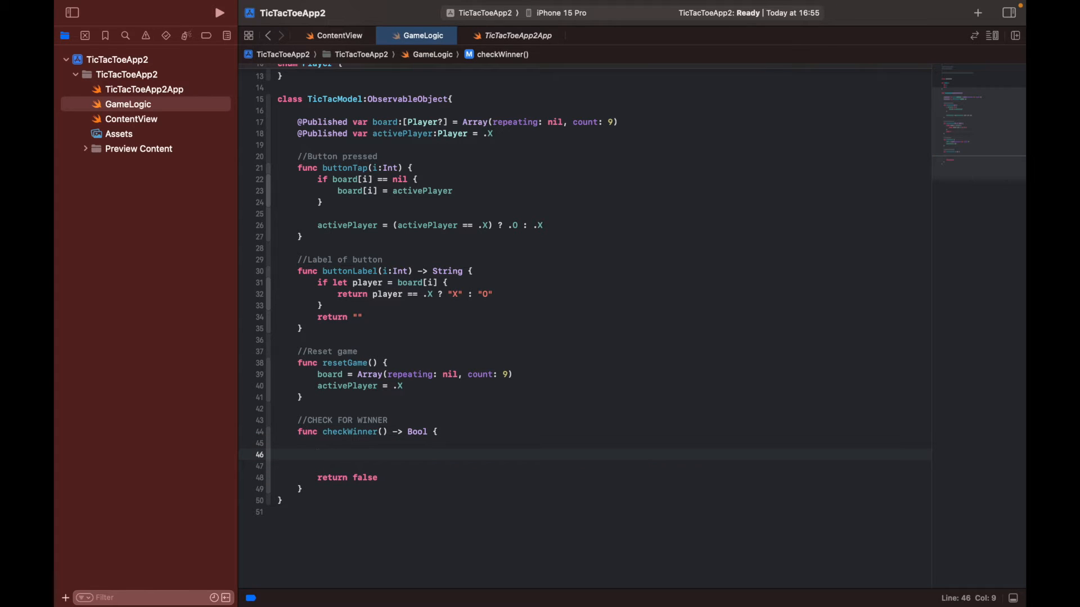
pyautogui.write('//Che')
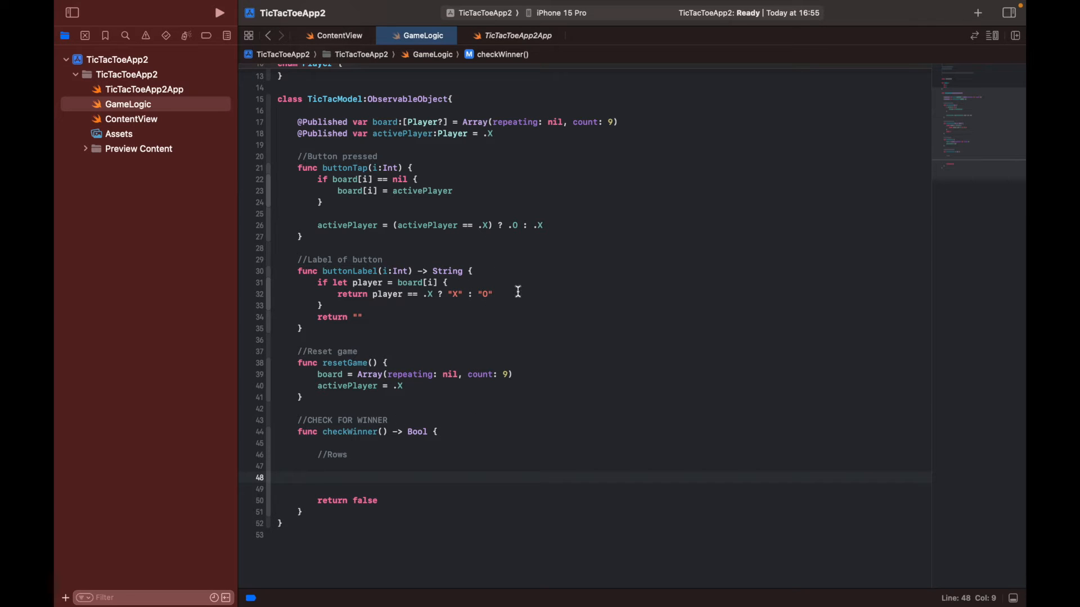
pyautogui.write('//')
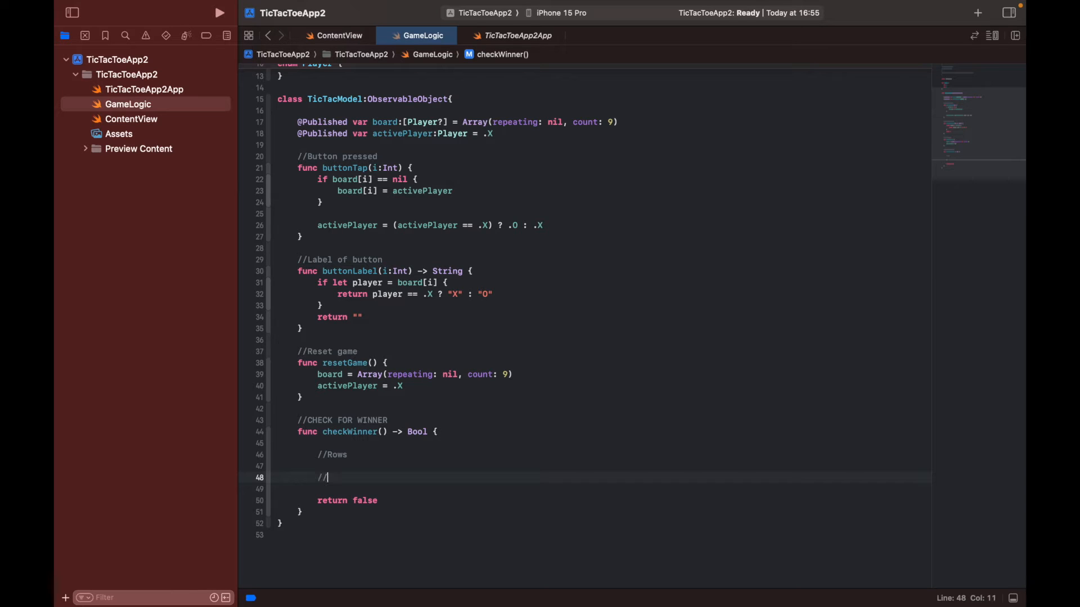
pyautogui.write('Col')
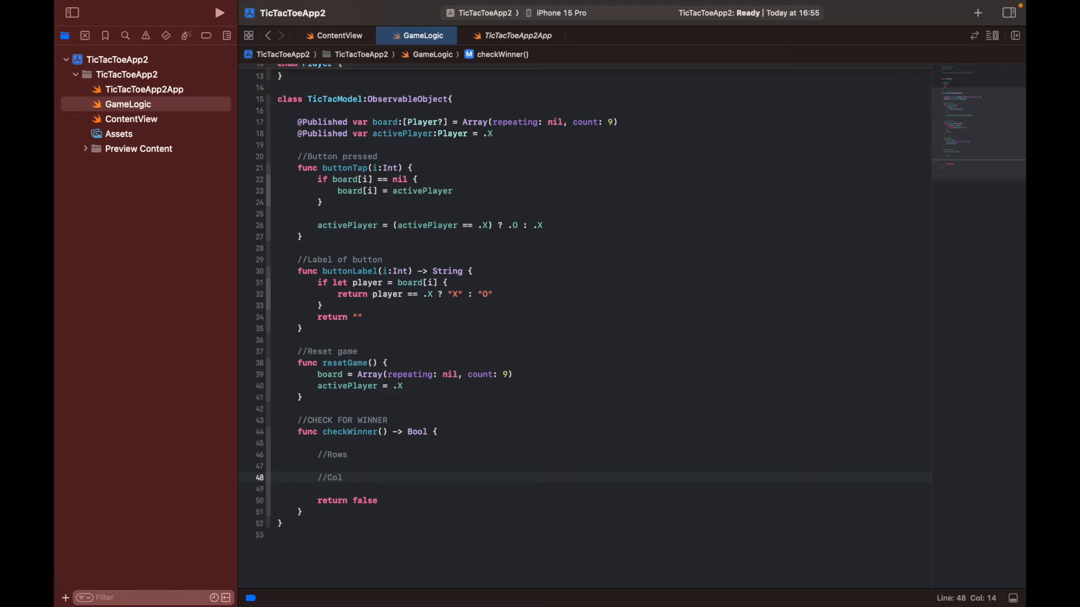
pyautogui.write('mns')
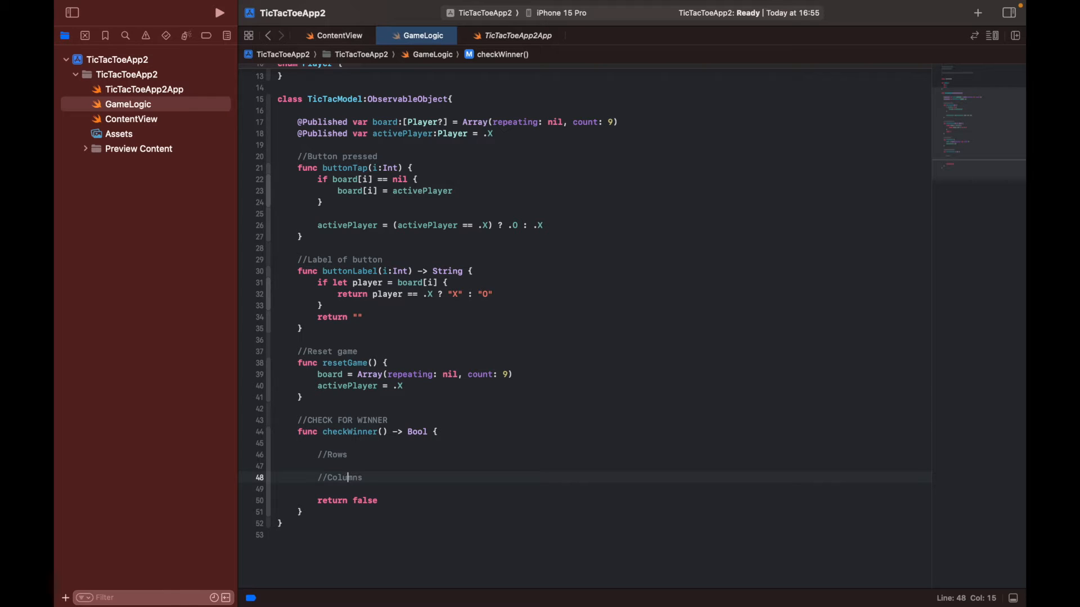
# Step: Add the //Diagonals comment and open a blank line under //Rows for the row check
pyautogui.press('Enter')
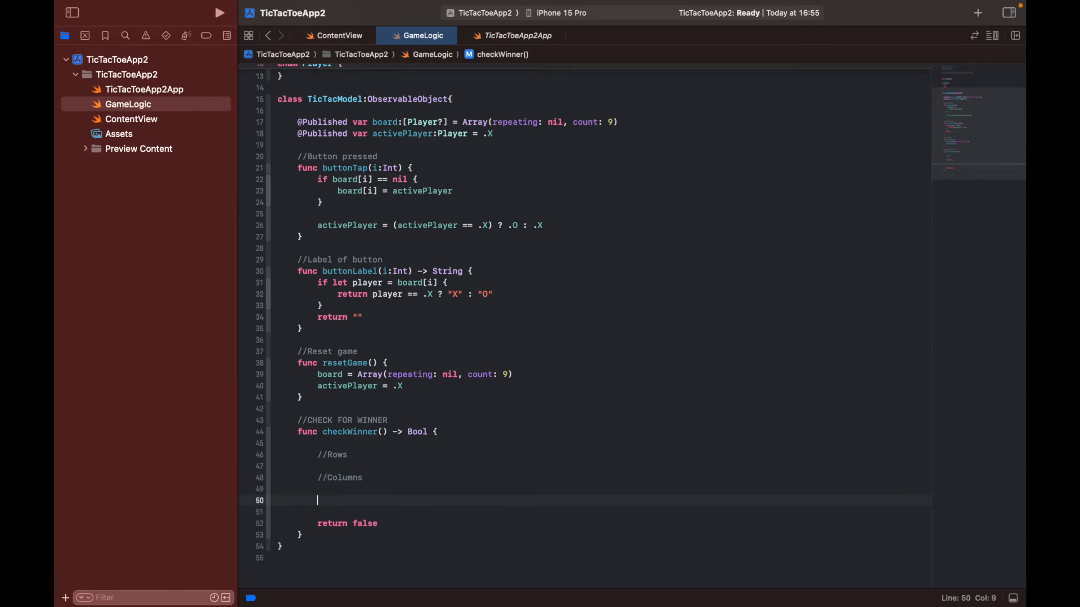
pyautogui.write('//Dia')
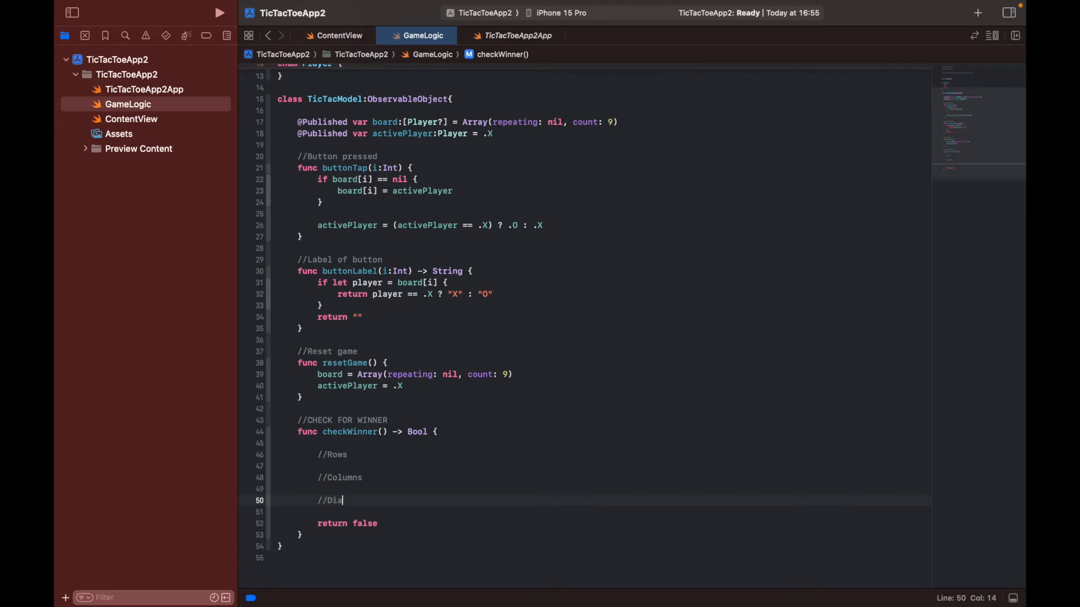
pyautogui.write('gonals')
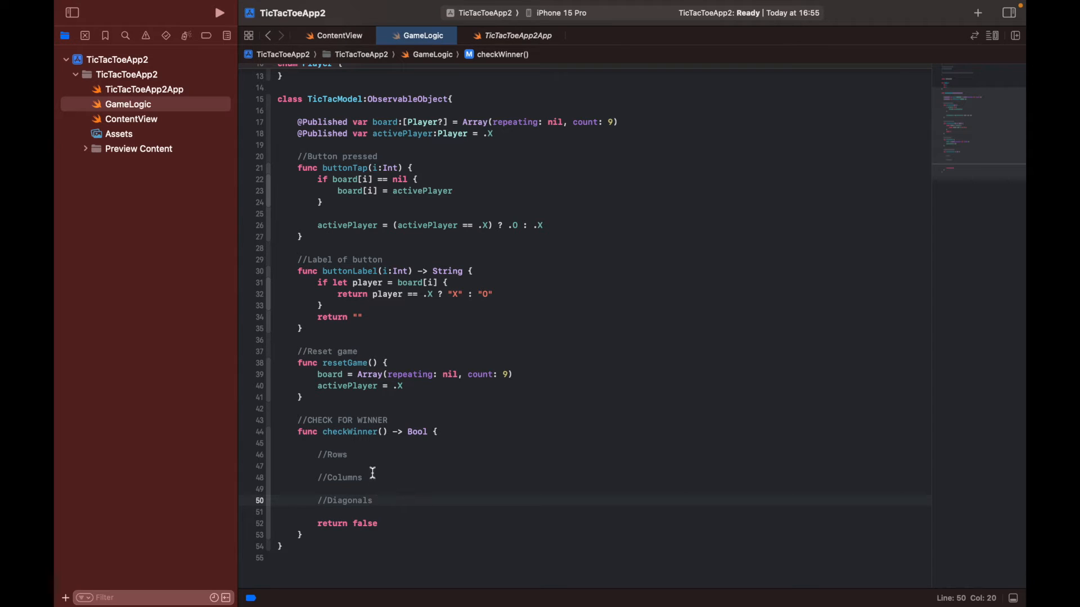
pyautogui.click(363, 454)
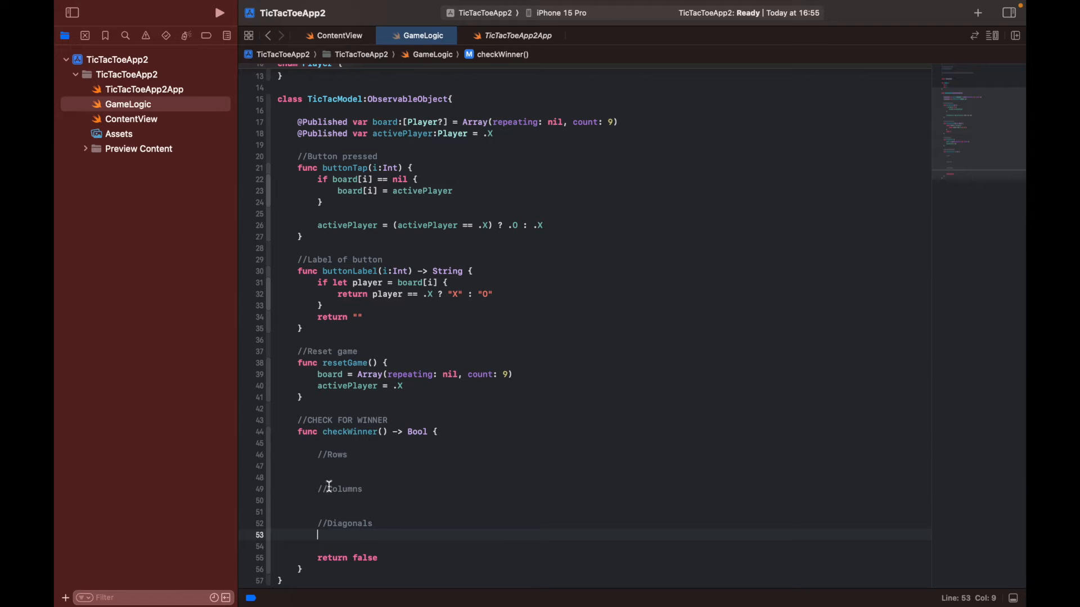
pyautogui.click(329, 466)
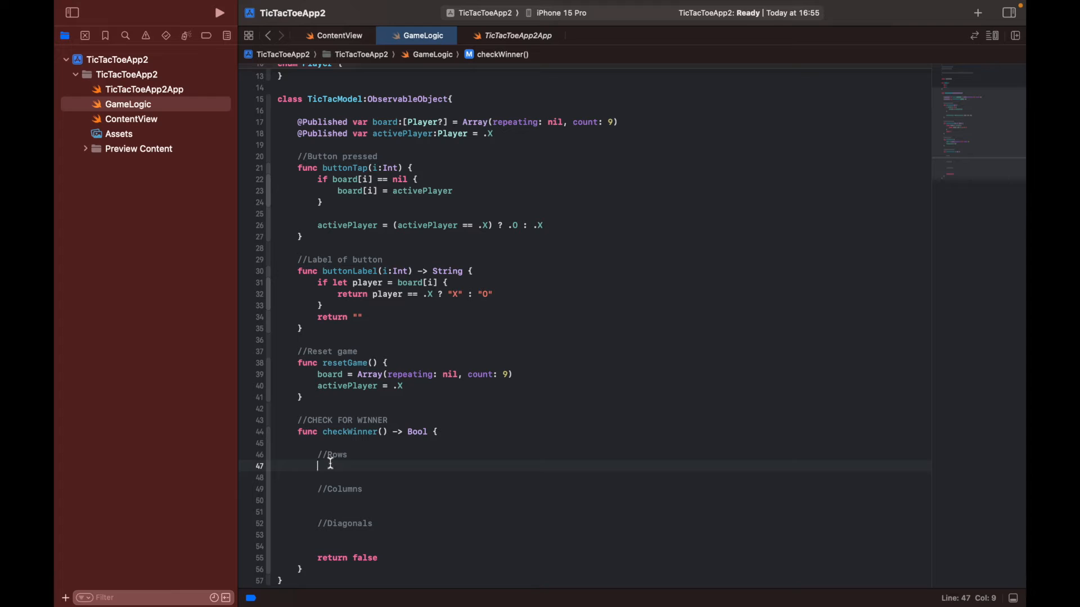
# Step: Write the row loop header for i in stride(from: 0, to: 9, by: 3)
pyautogui.write('for')
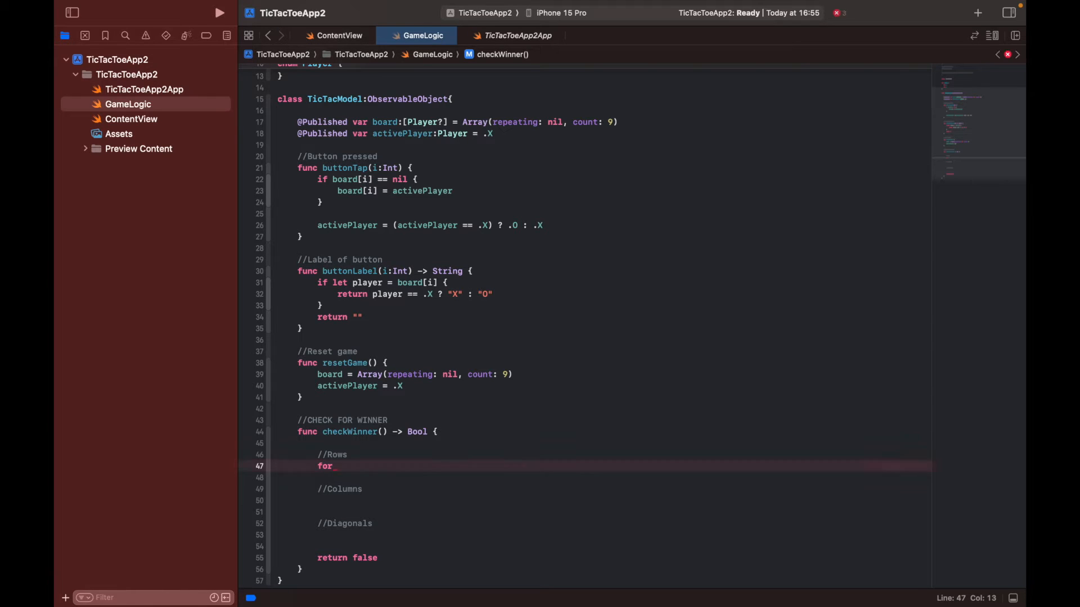
pyautogui.write('i in')
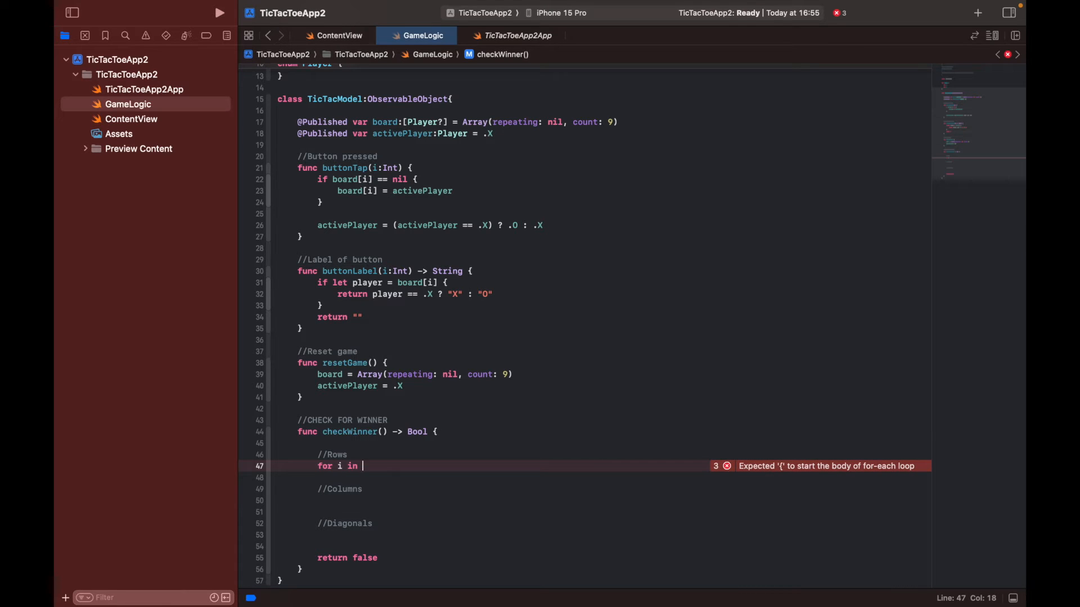
pyautogui.write('stride(from: Strideable, to: Strideable, by: Comparable & SignedNumeric')
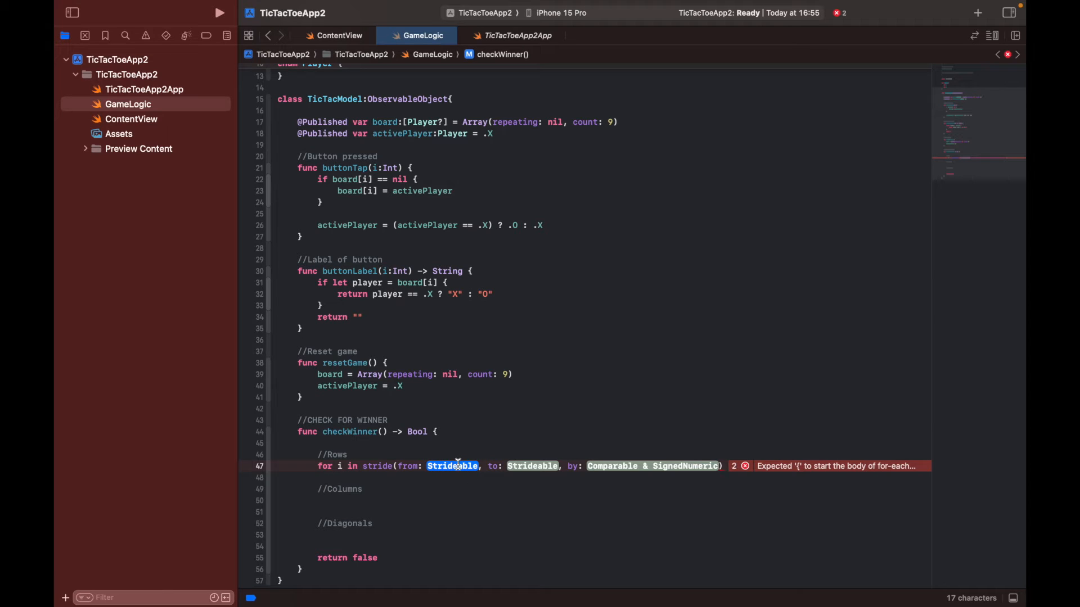
pyautogui.write('0, to: 9, by: 3) {')
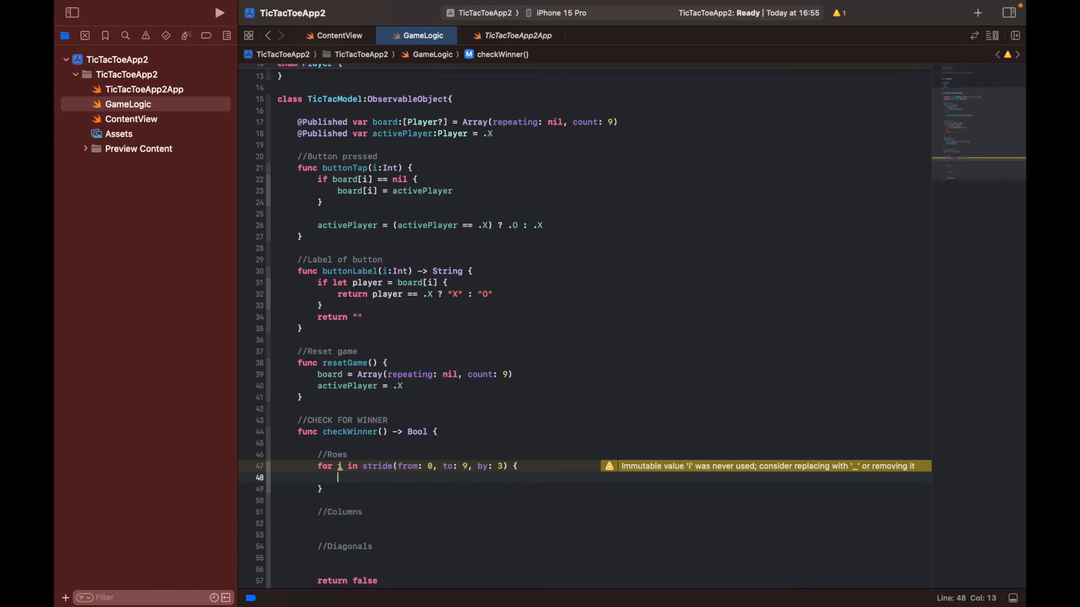
# Step: Inside the loop, return true when board[i], board[i+1] and board[i+2] all equal activePlayer
pyautogui.write('if board')
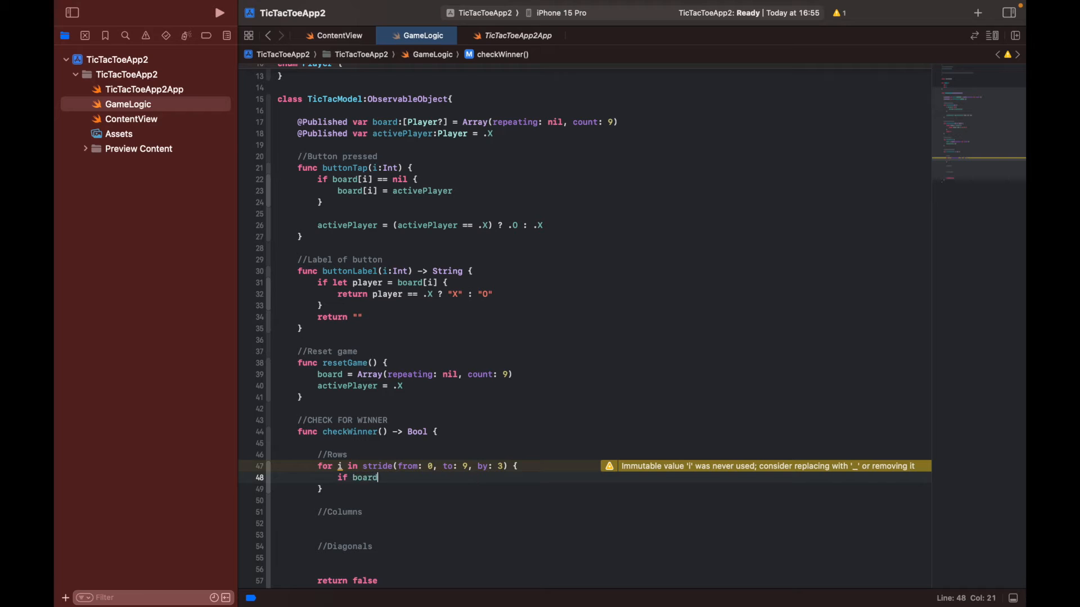
pyautogui.write('[i]')
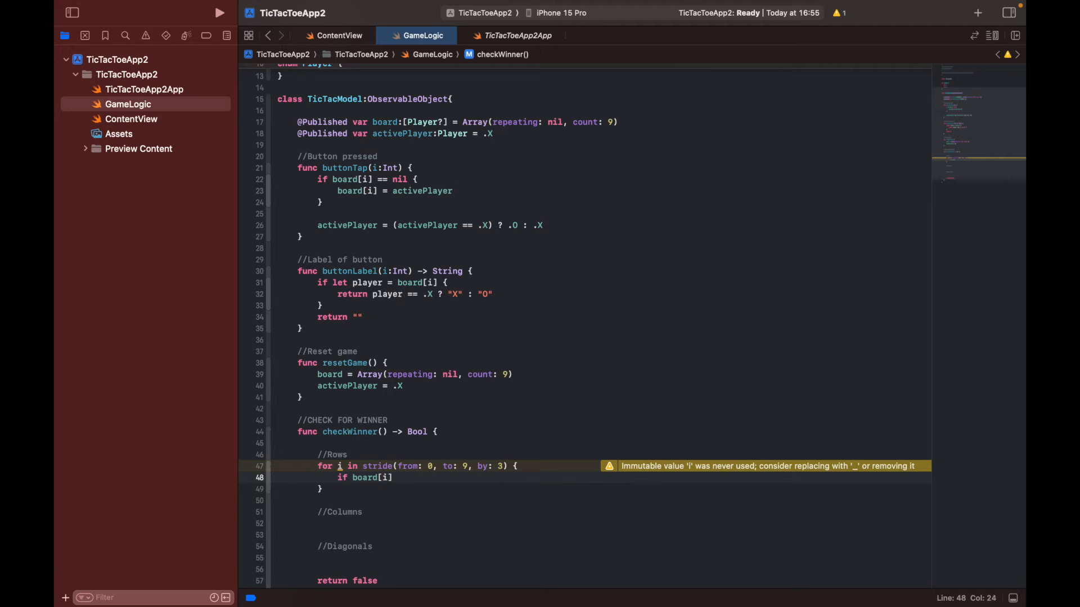
pyautogui.write('== acti')
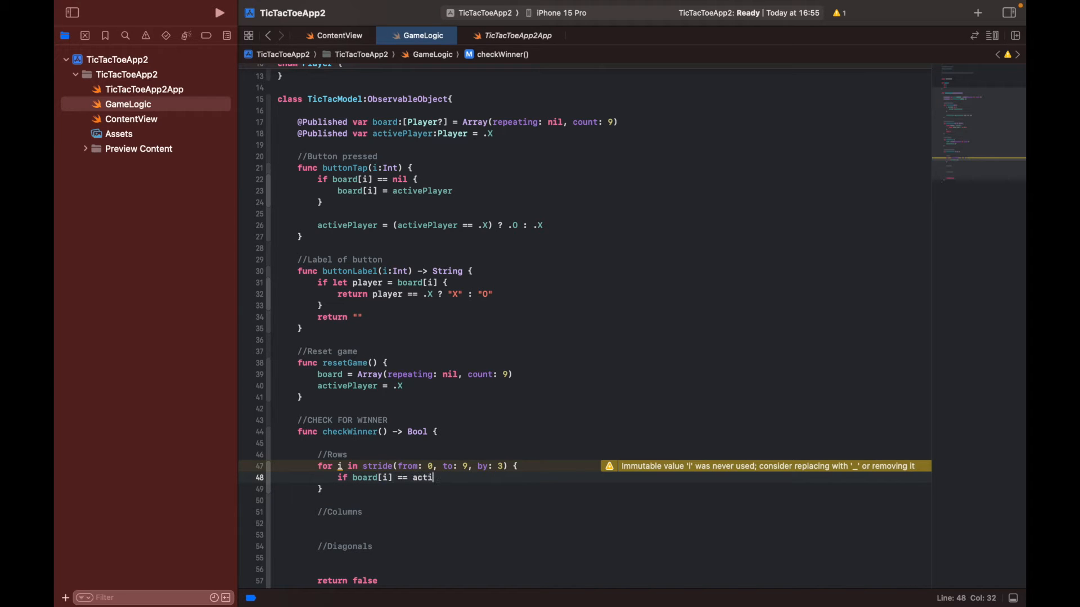
pyautogui.write('vePlayer')
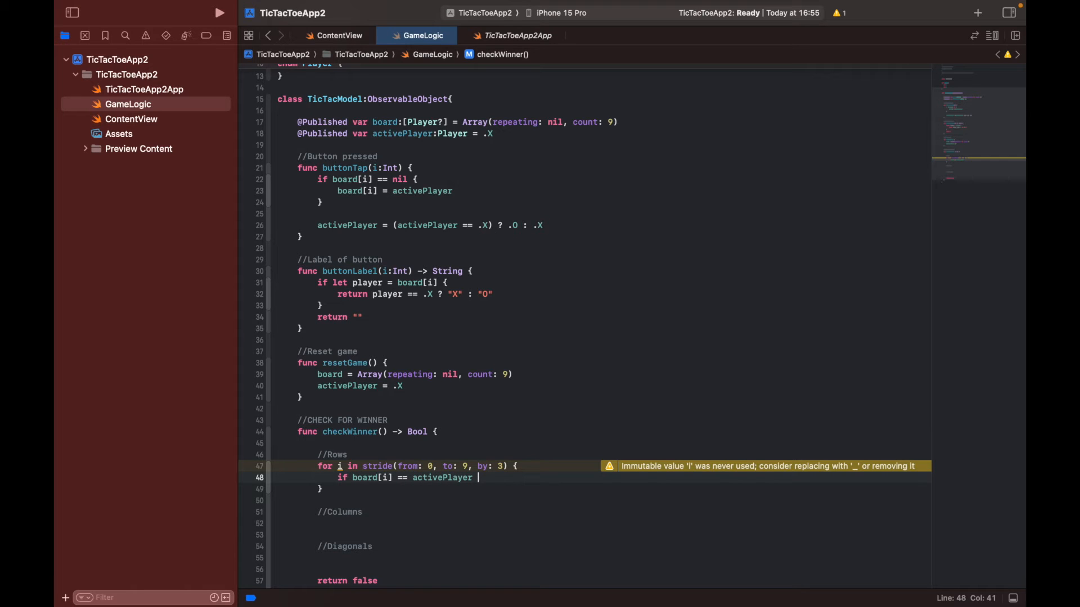
pyautogui.write('&&')
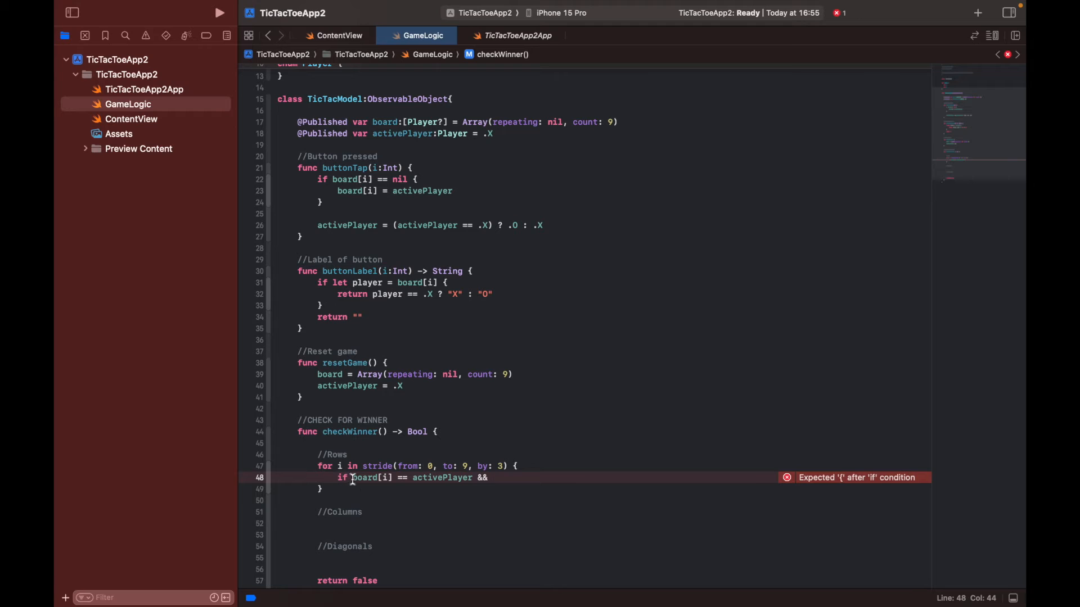
pyautogui.moveTo(352, 477); pyautogui.dragTo(487, 477)
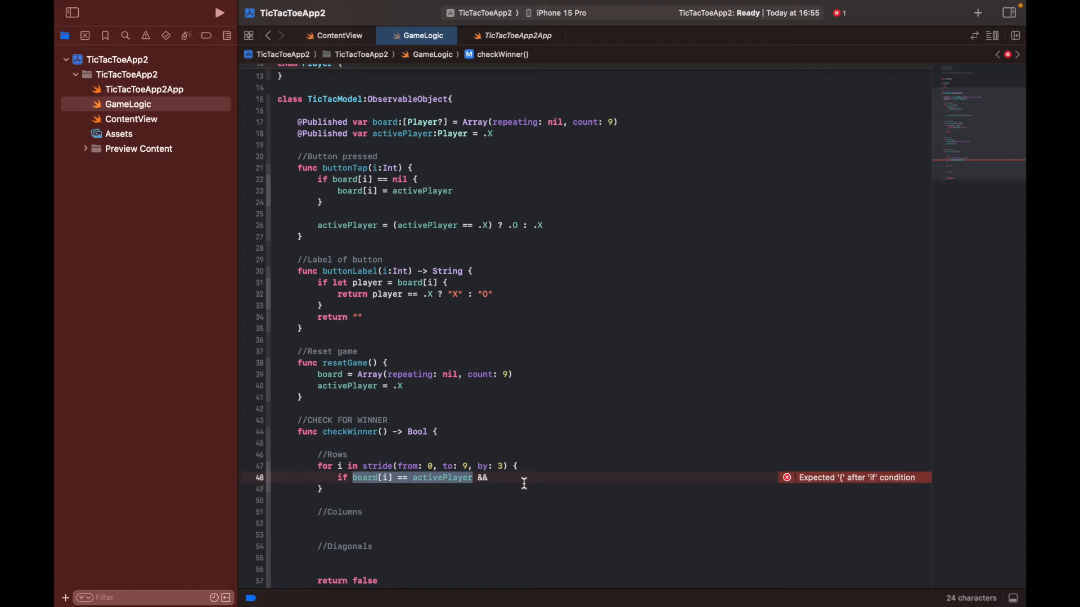
pyautogui.write('board[i] == activePlayer')
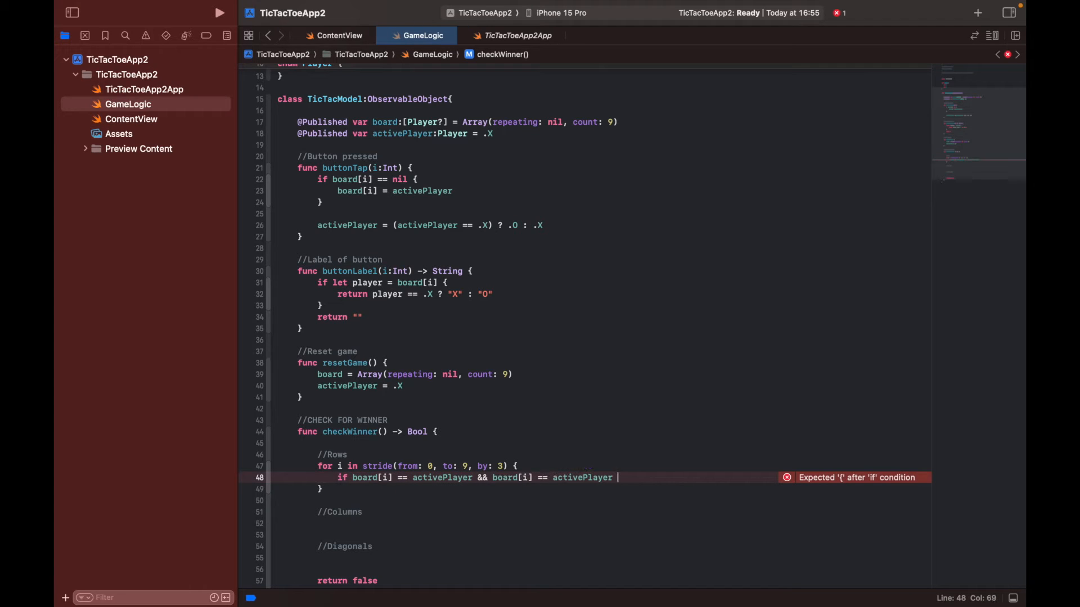
pyautogui.write('&& board[i] == activePlayer')
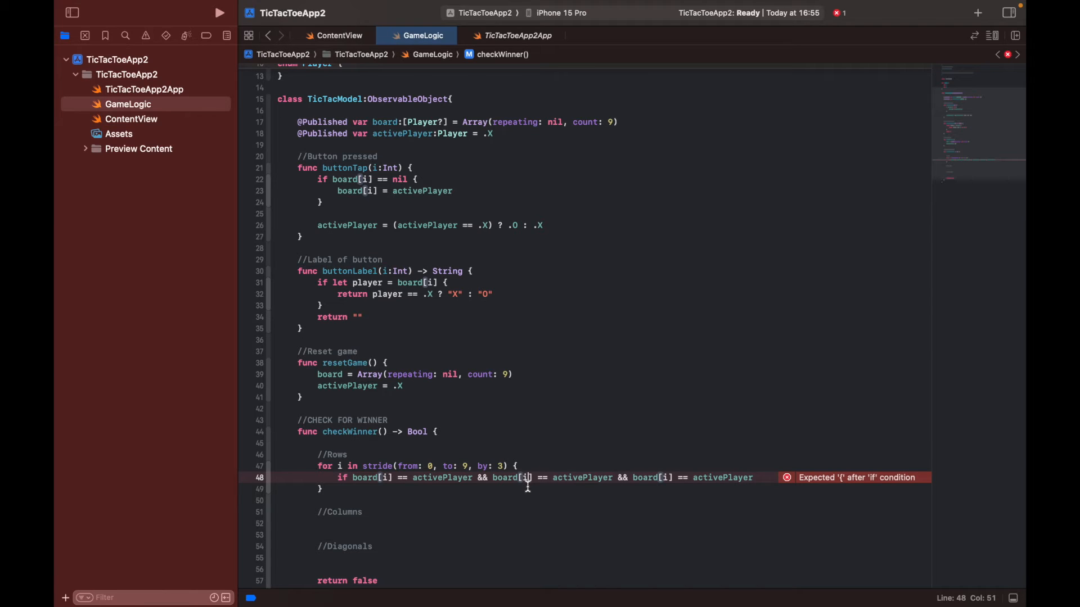
pyautogui.write('+1')
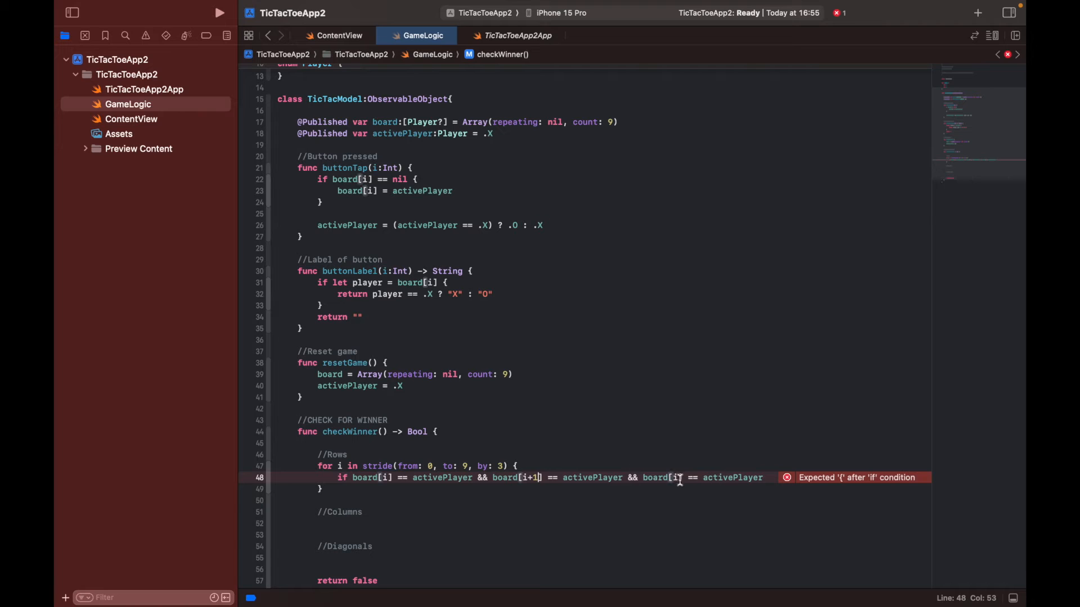
pyautogui.write('2')
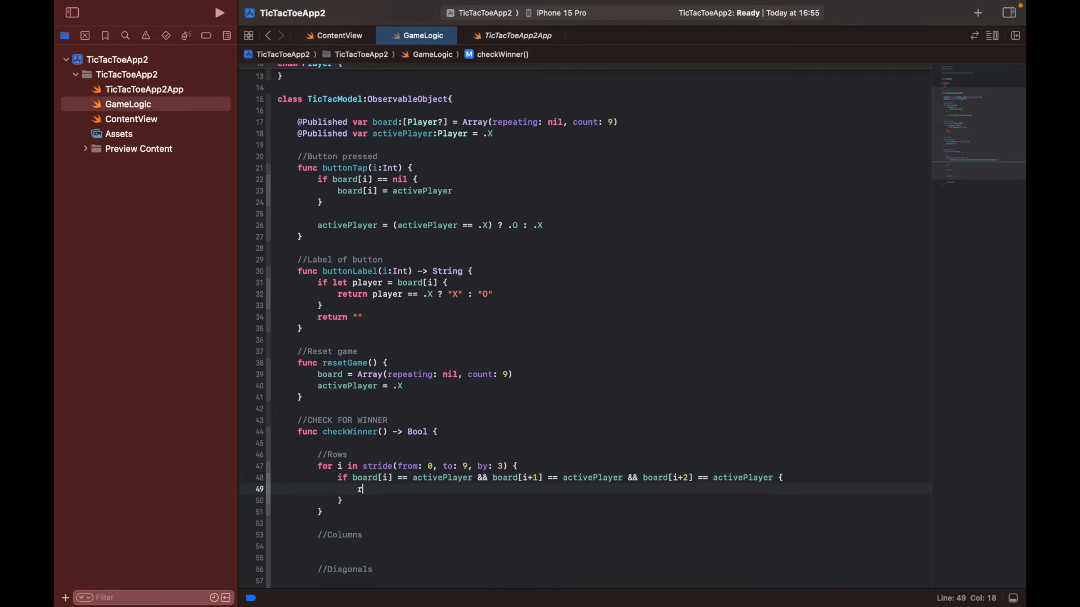
pyautogui.write('eturn tru')
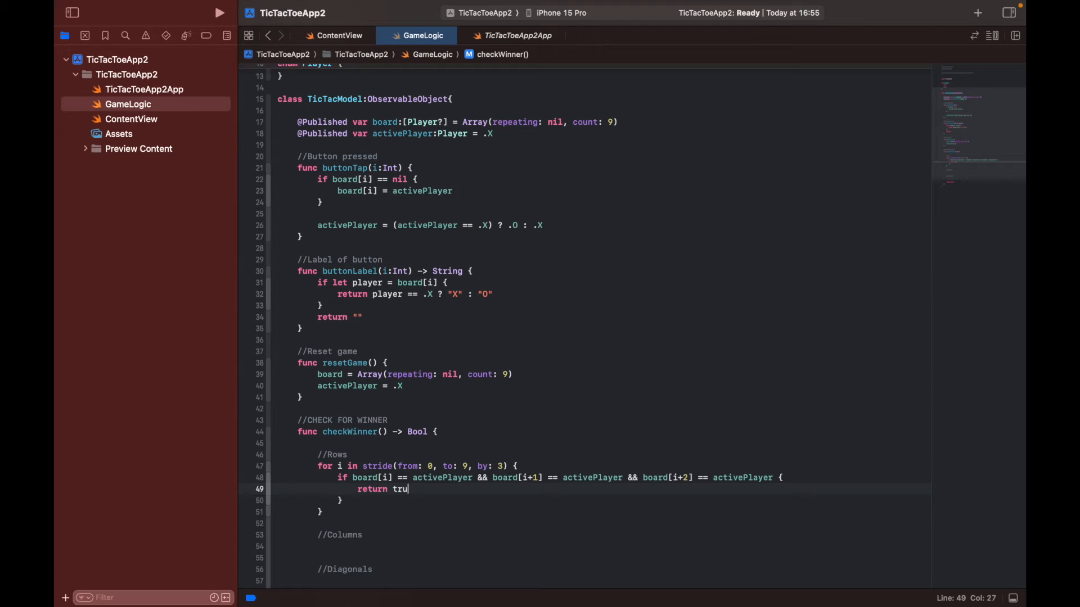
pyautogui.write('e')
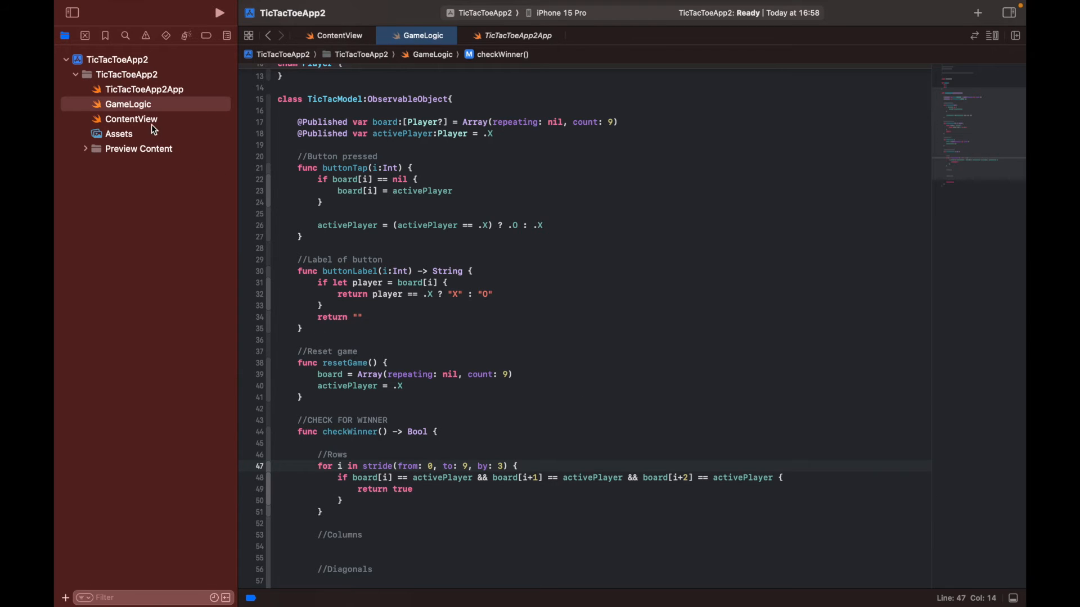
# Step: Switch to ContentView to view the Tic Tac Toe grid preview with the Restart Game button
pyautogui.click(130, 118)
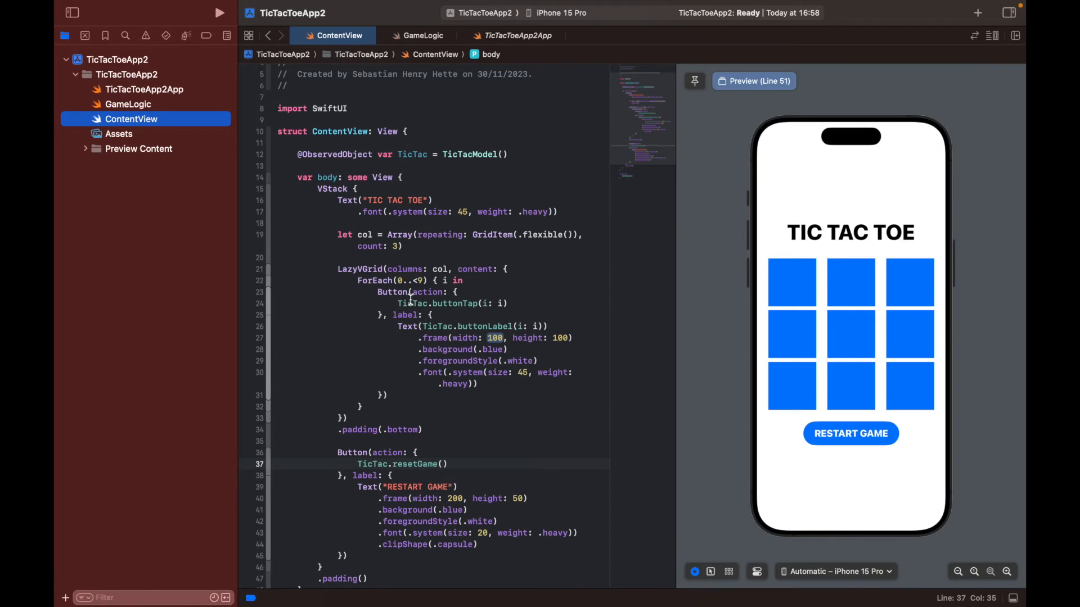
pyautogui.moveTo(802, 283)
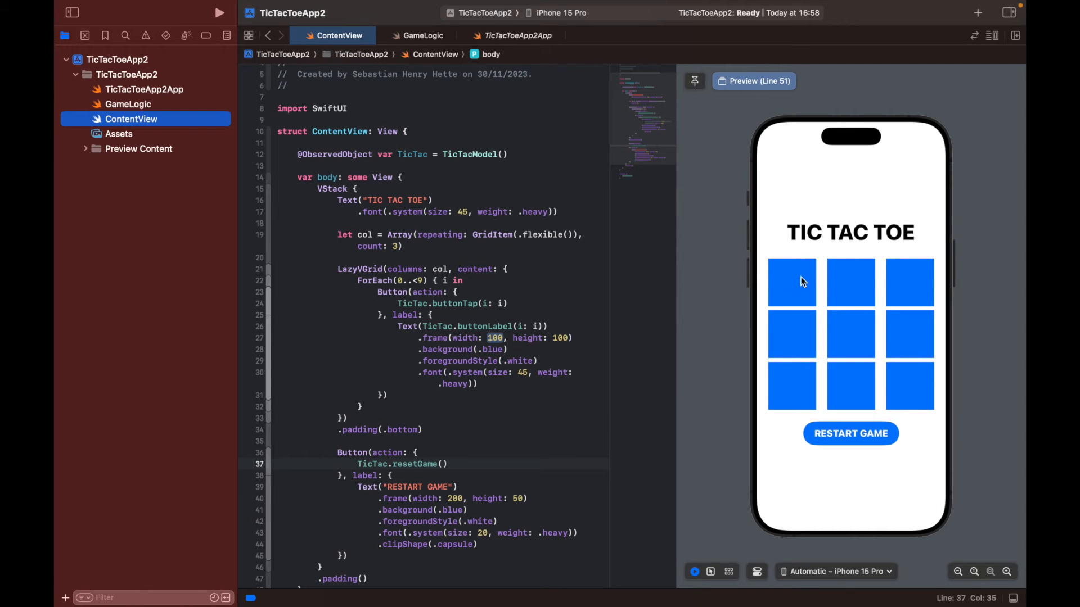
pyautogui.moveTo(787, 281)
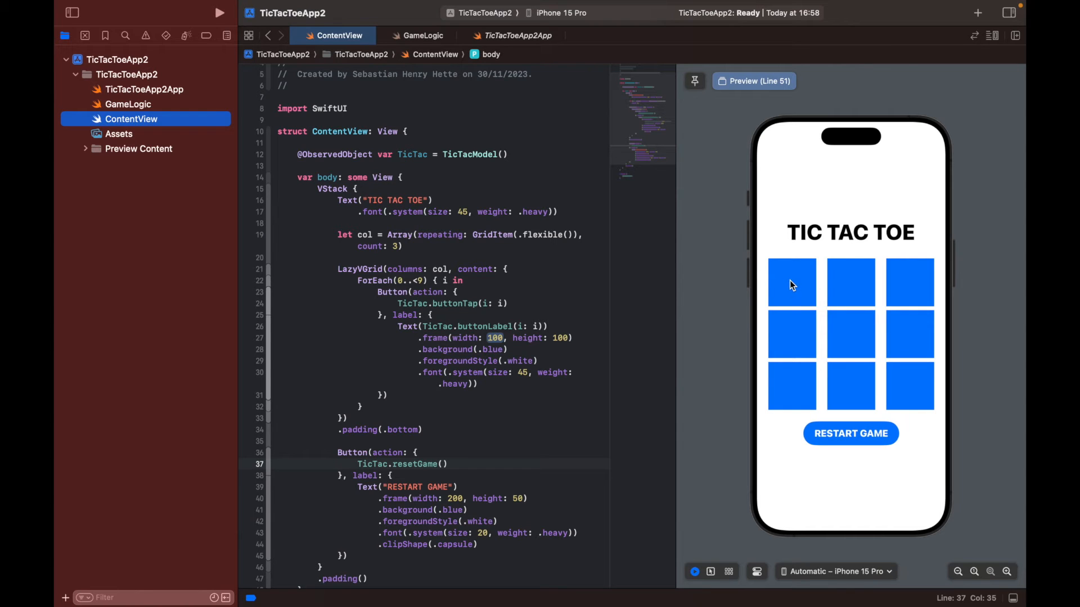
pyautogui.moveTo(790, 291)
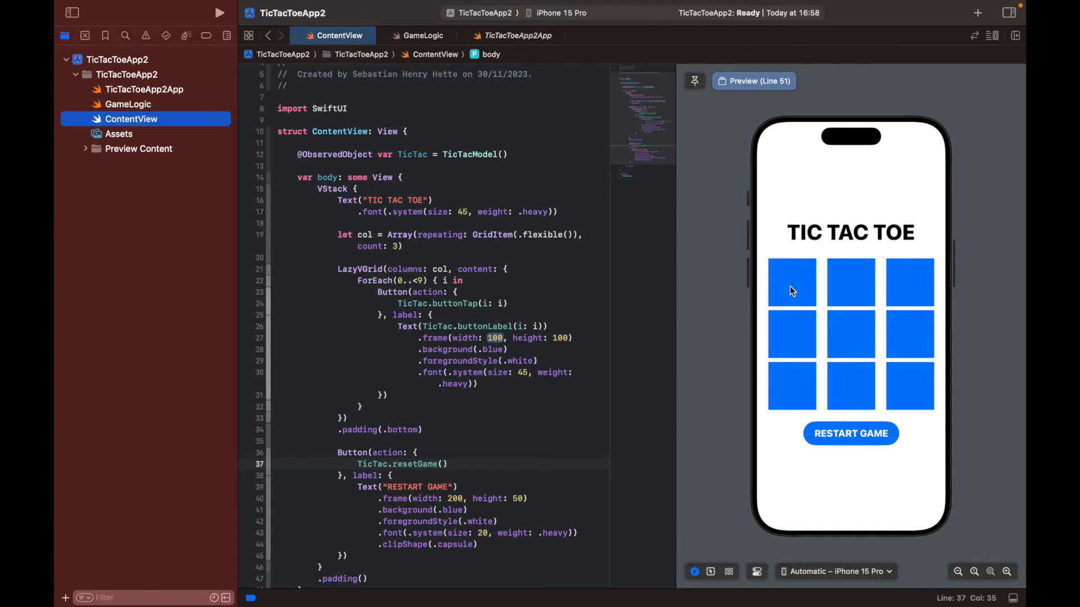
pyautogui.moveTo(830, 258)
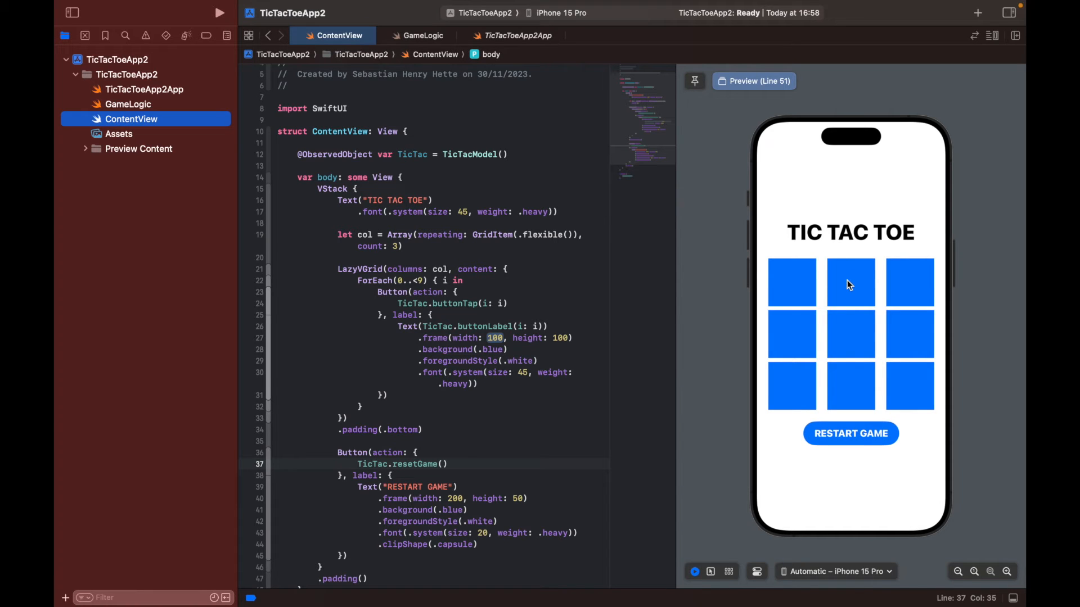
pyautogui.moveTo(909, 289)
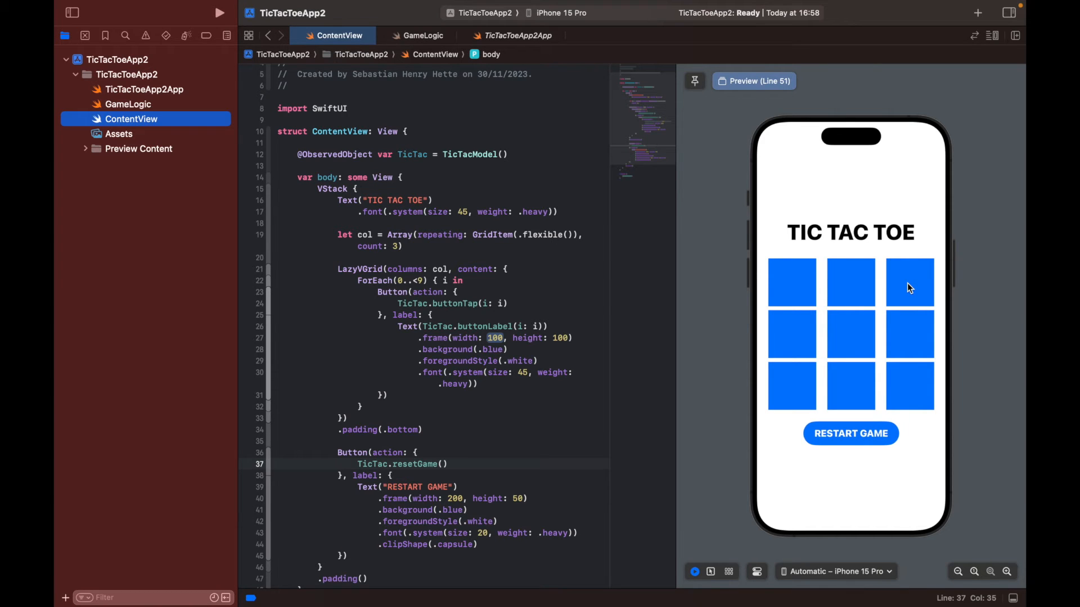
pyautogui.moveTo(802, 331)
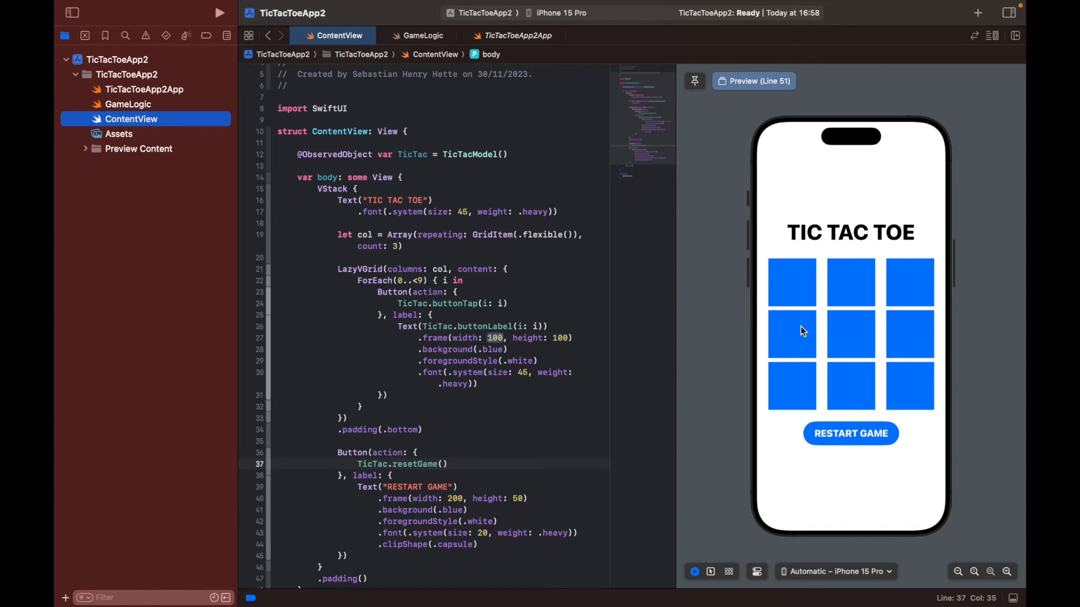
pyautogui.moveTo(826, 336)
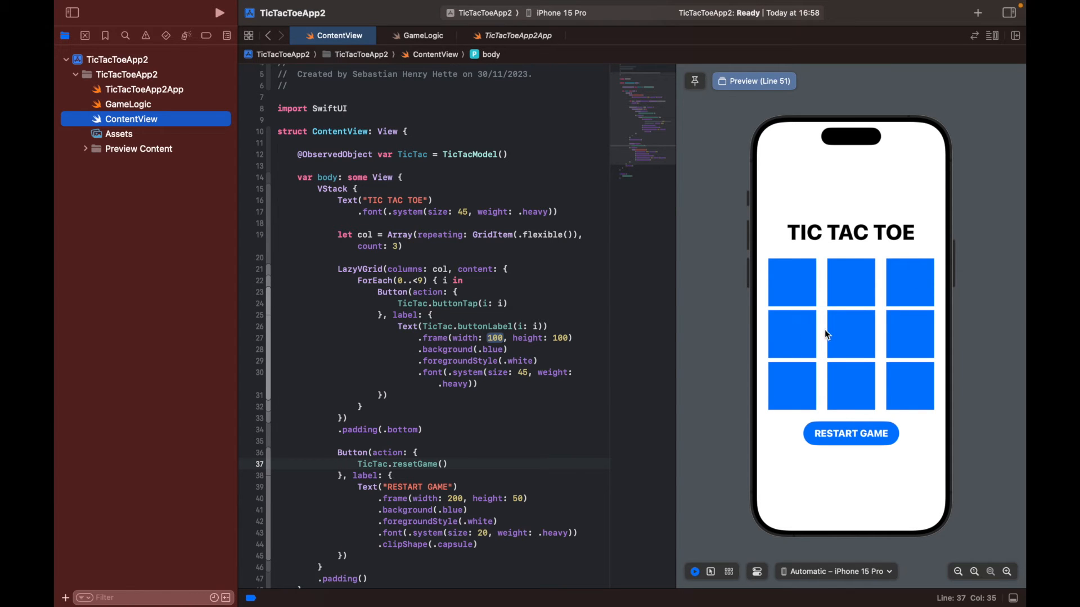
pyautogui.moveTo(899, 342)
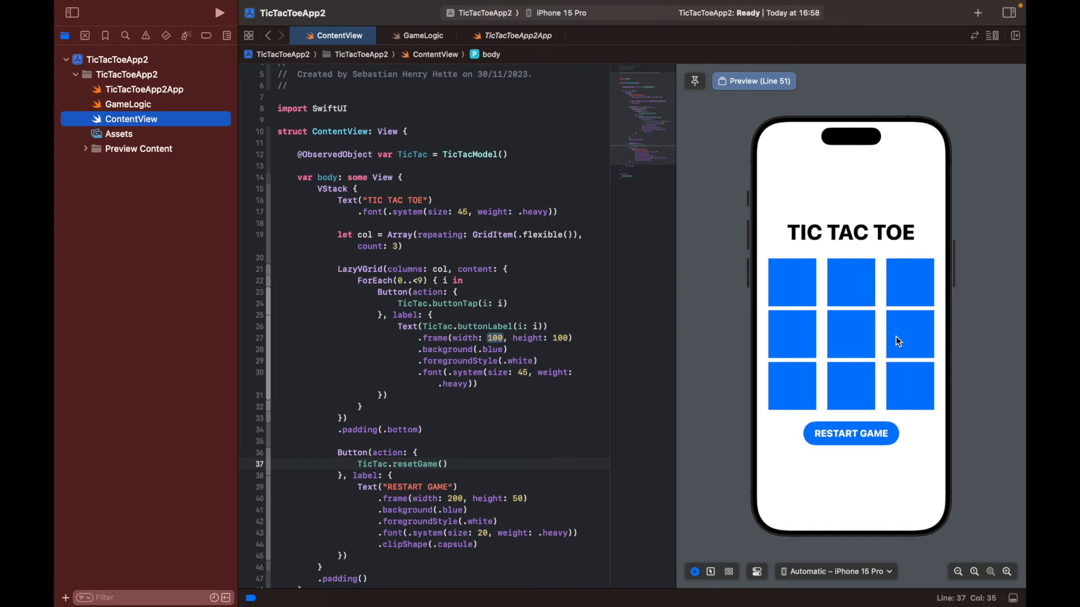
pyautogui.moveTo(796, 402)
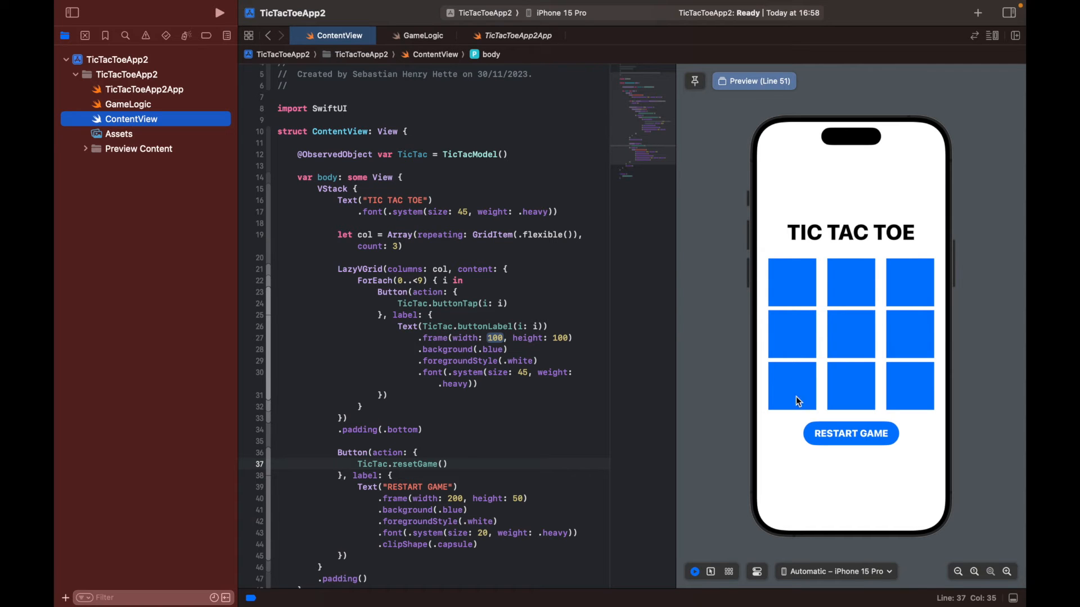
pyautogui.moveTo(133, 111)
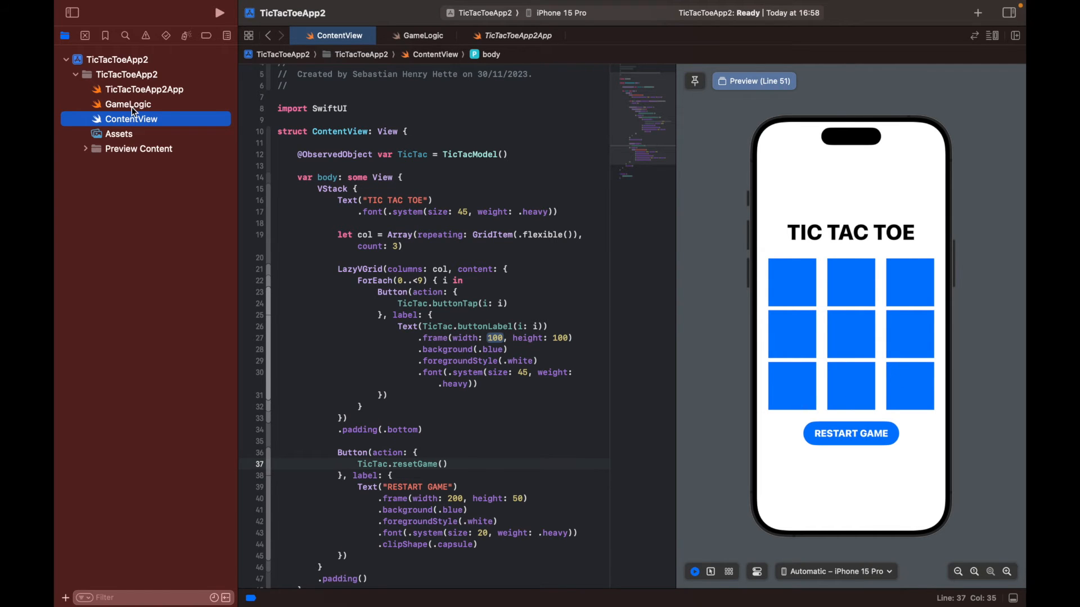
# Step: Back in GameLogic, make the Columns loop run over 0..<3 comparing board[i], board[i+3] and board[i+6]
pyautogui.click(422, 35)
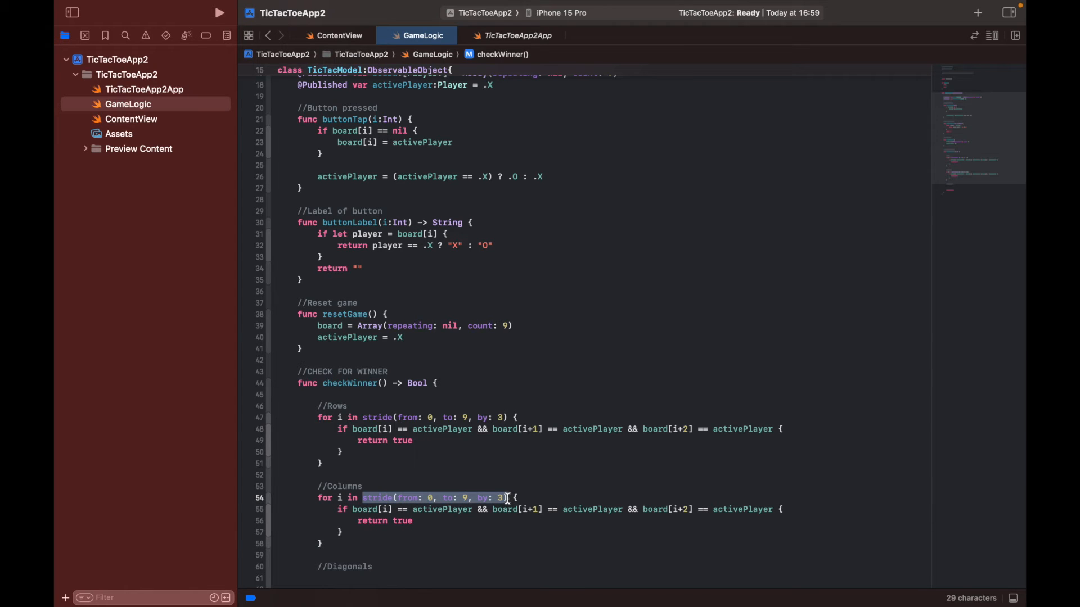
pyautogui.write('0..<3 {')
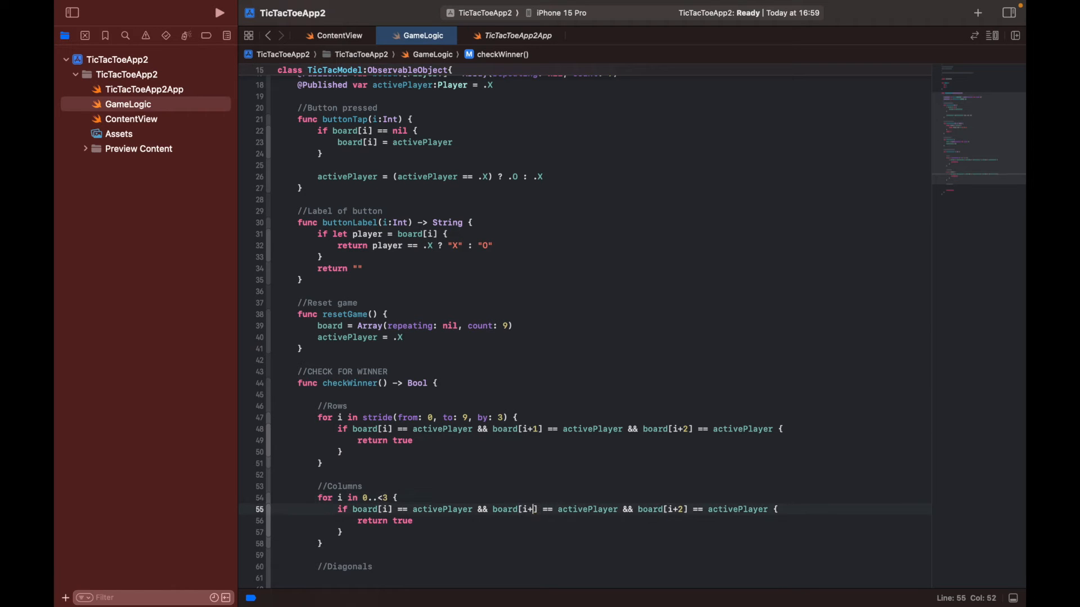
pyautogui.write('3')
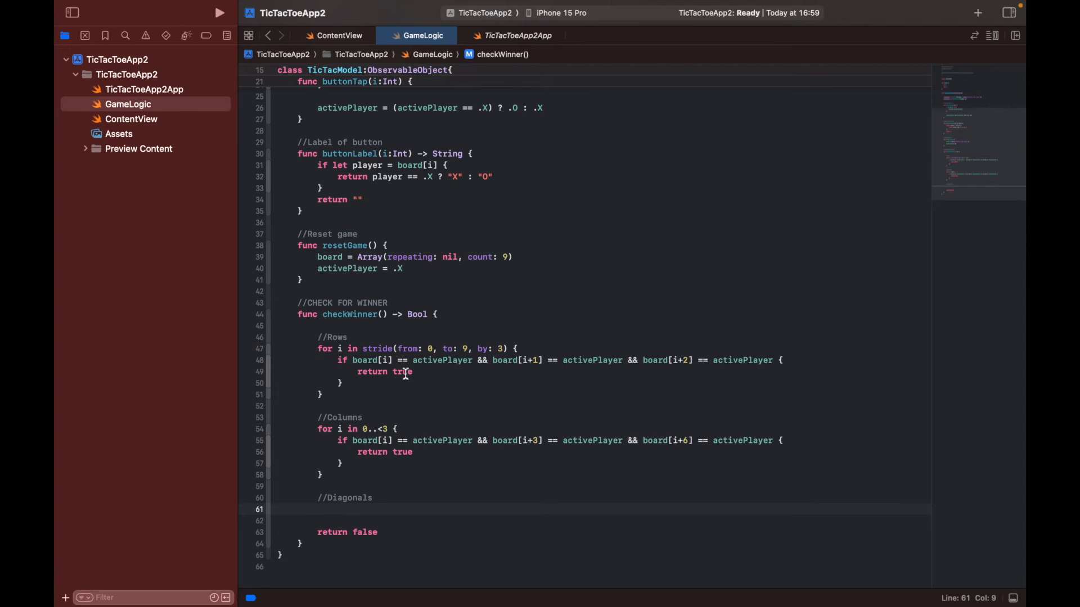
# Step: Under //Diagonals, write an if checking board[0], board[4] and board[8] against activePlayer
pyautogui.write('if boa')
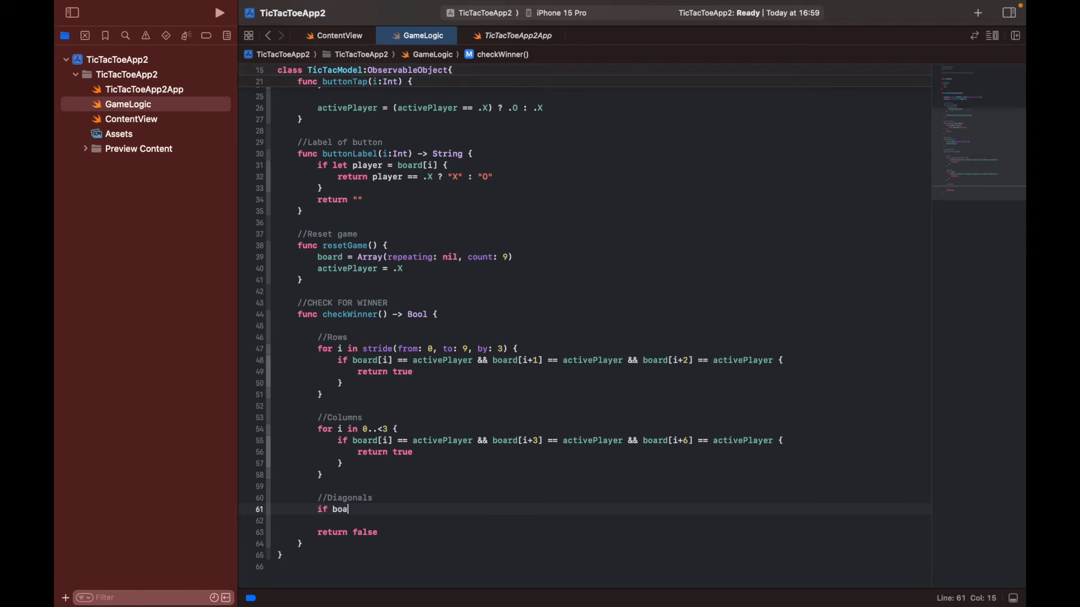
pyautogui.write('rd[0')
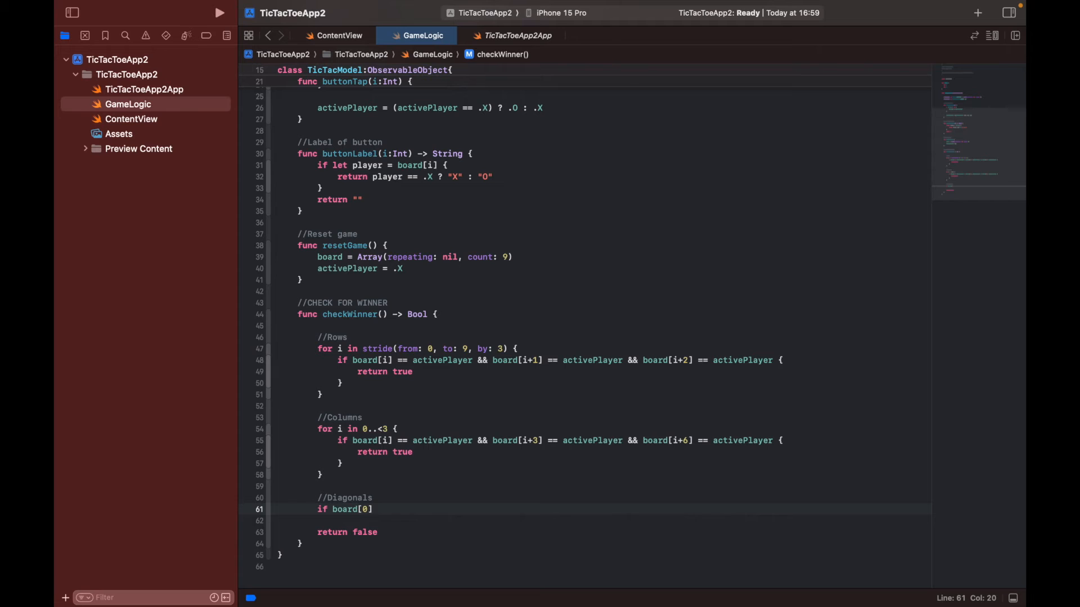
pyautogui.write('== a')
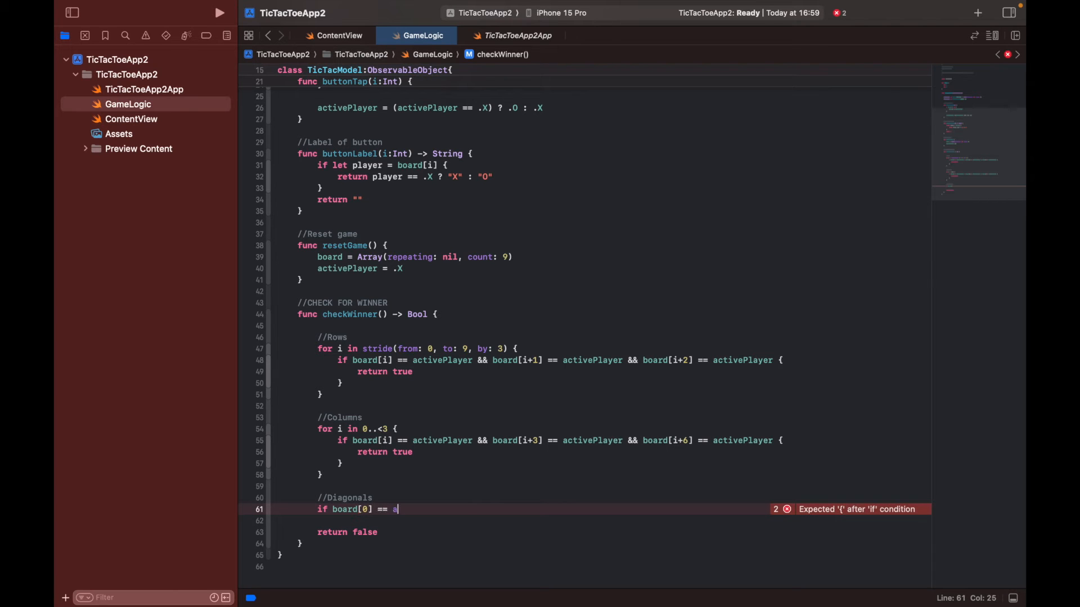
pyautogui.write('ctivePlayer')
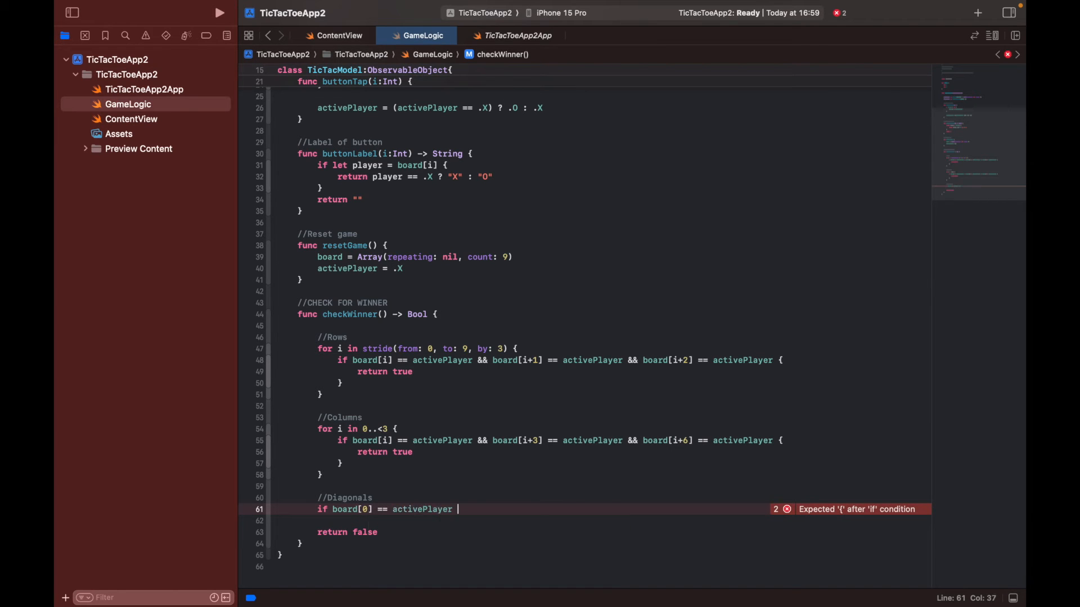
pyautogui.write('&&')
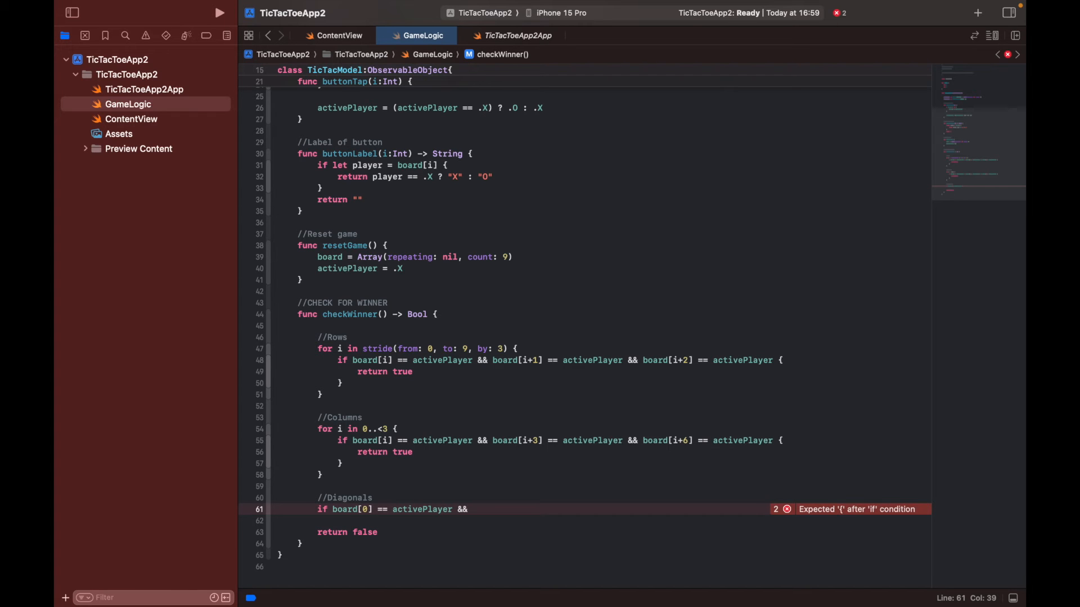
pyautogui.write('b')
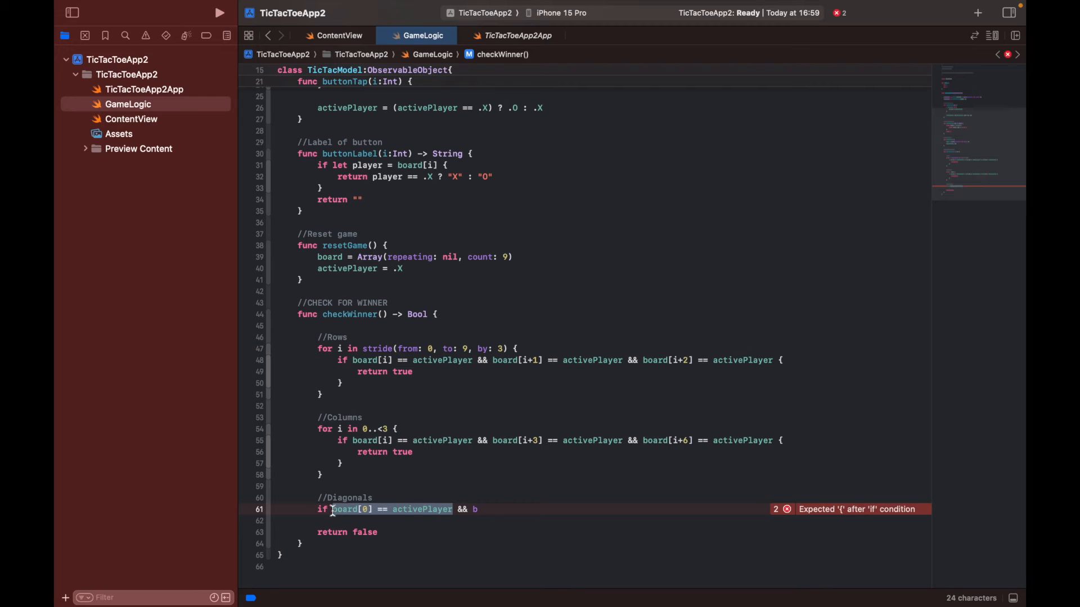
pyautogui.write('oard[0] == activePlayer')
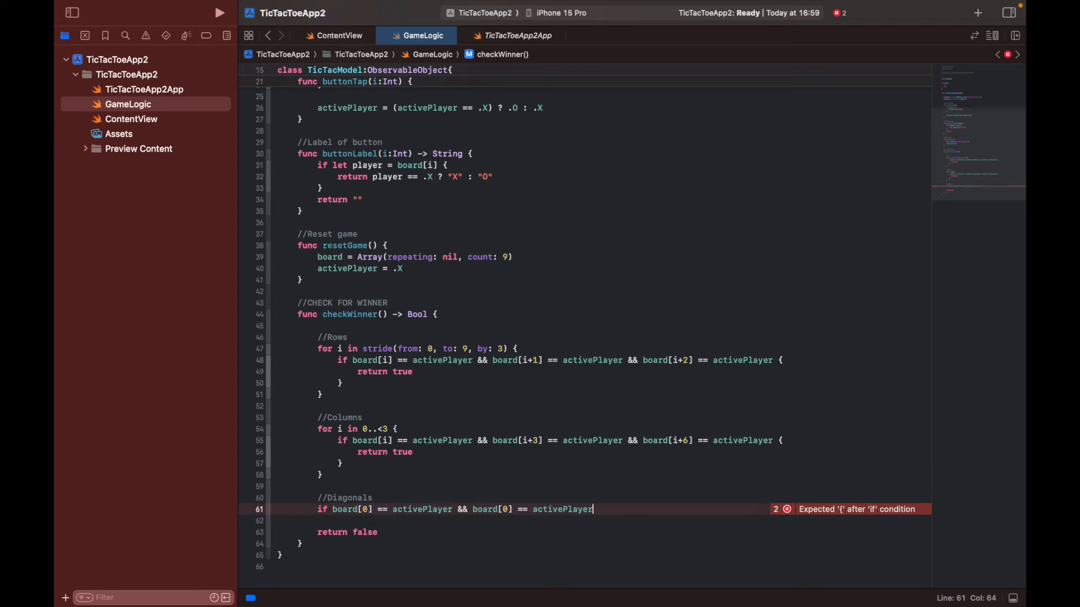
pyautogui.write('&& board[0] == activePlayer')
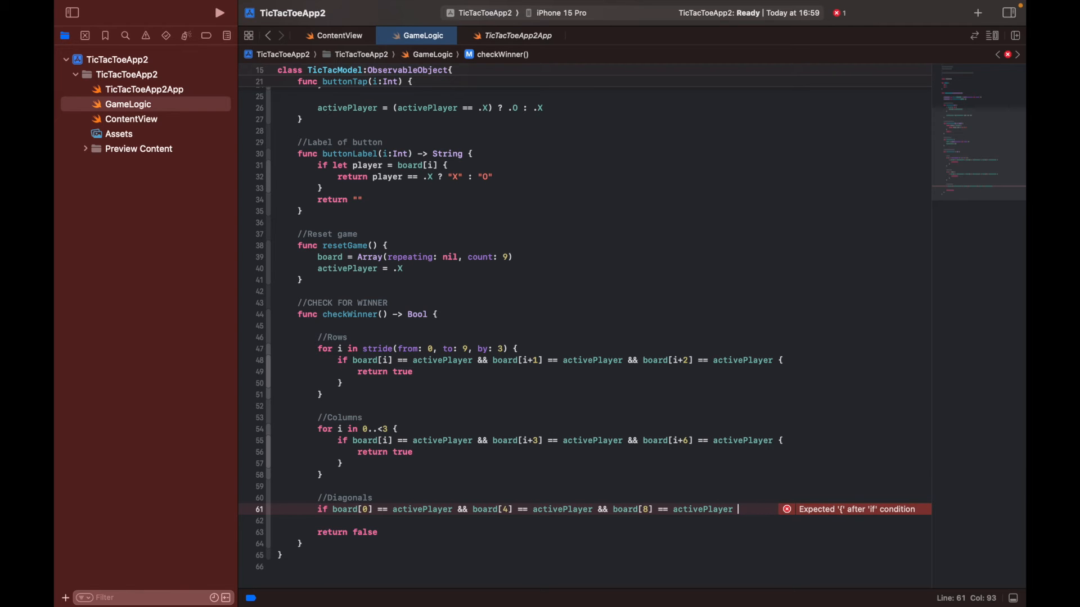
# Step: Return true for that diagonal and add the second check for board[2], board[4] and board[6]
pyautogui.write('{')
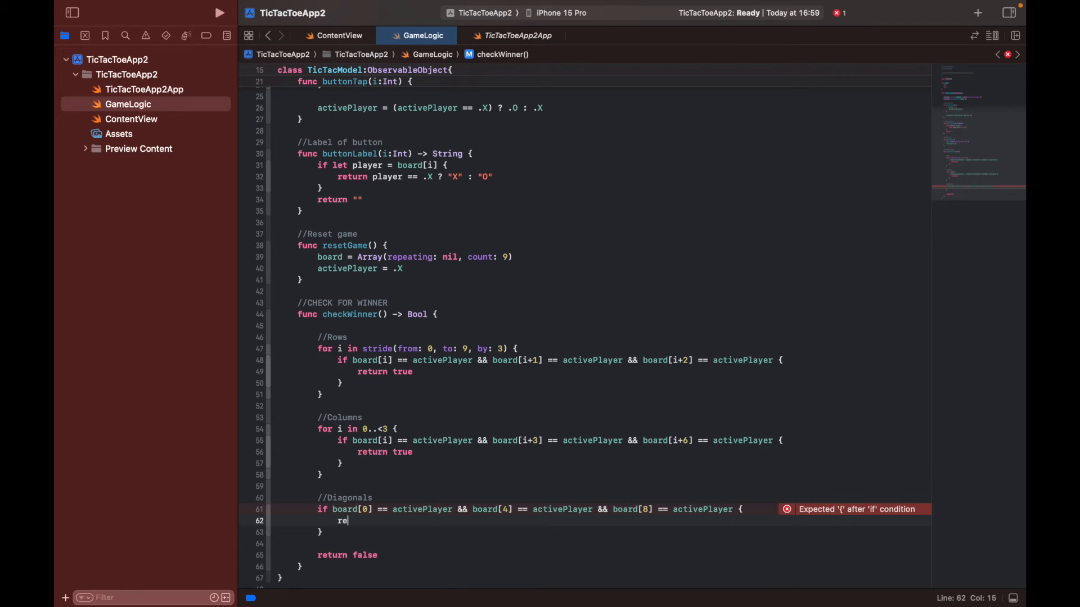
pyautogui.write('turn')
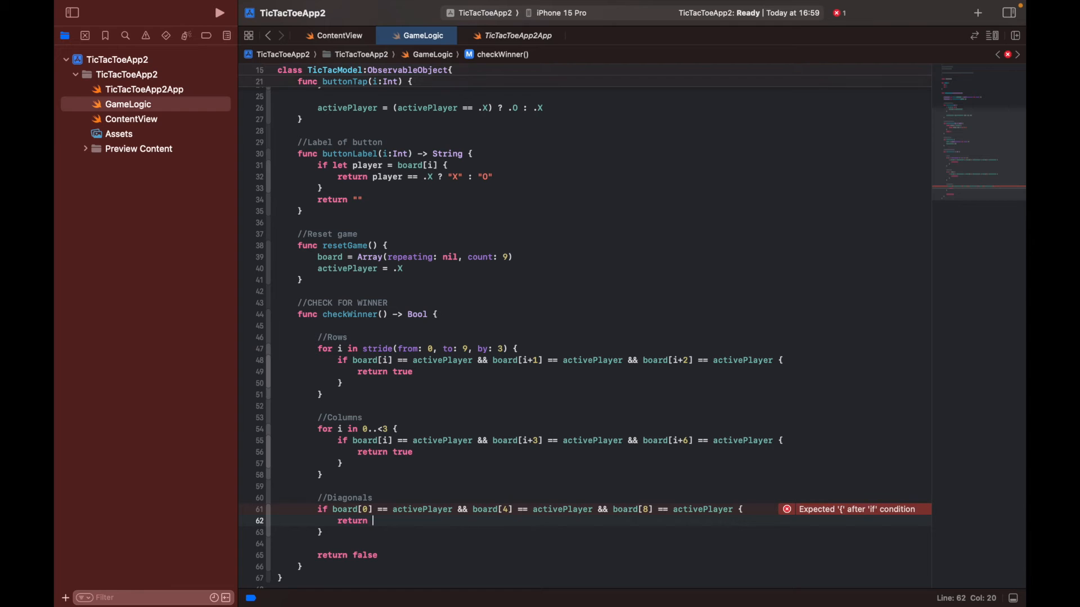
pyautogui.write('true')
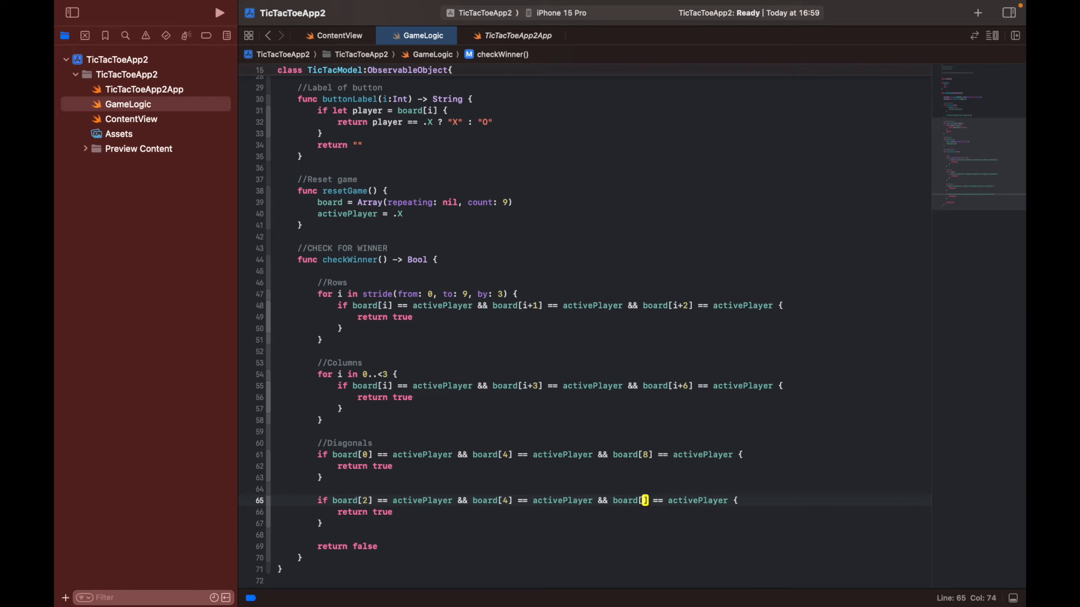
pyautogui.write('6')
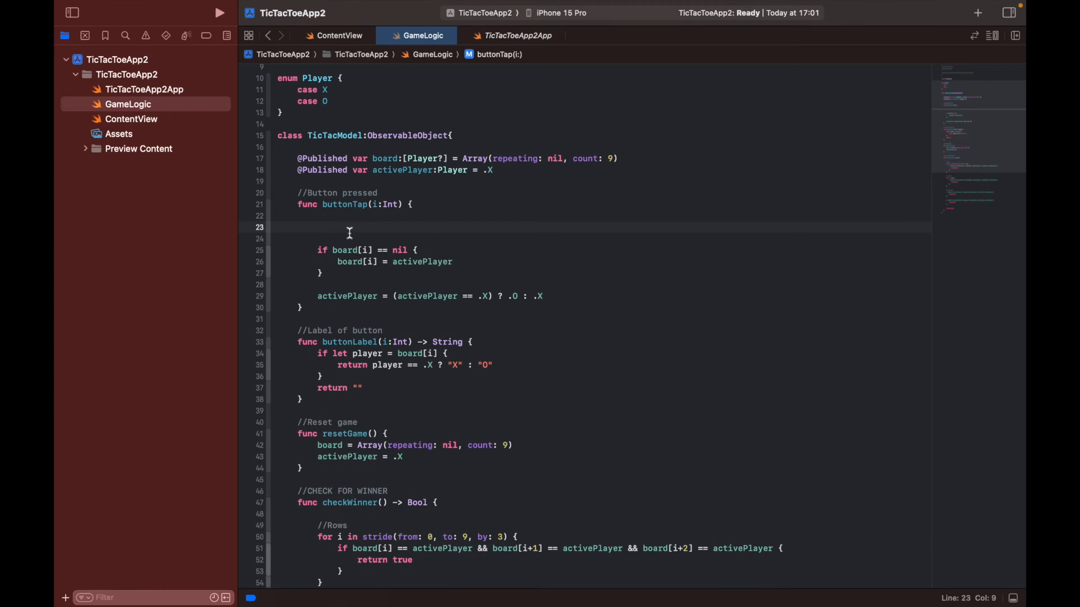
# Step: Start buttonTap with guard board[i] == nil && on a new first line
pyautogui.click(318, 227)
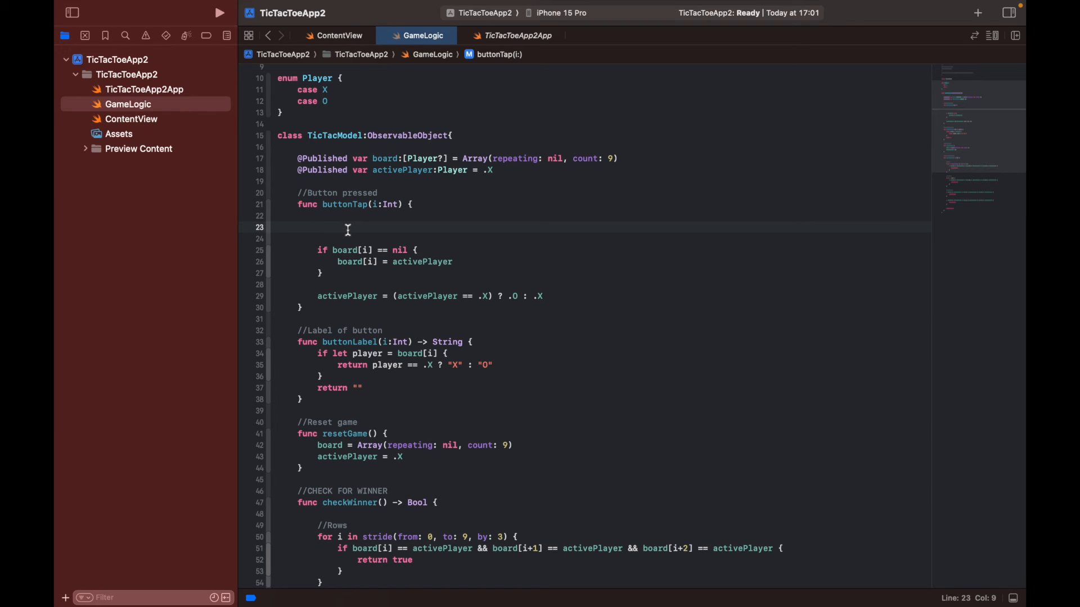
pyautogui.write('guard boa')
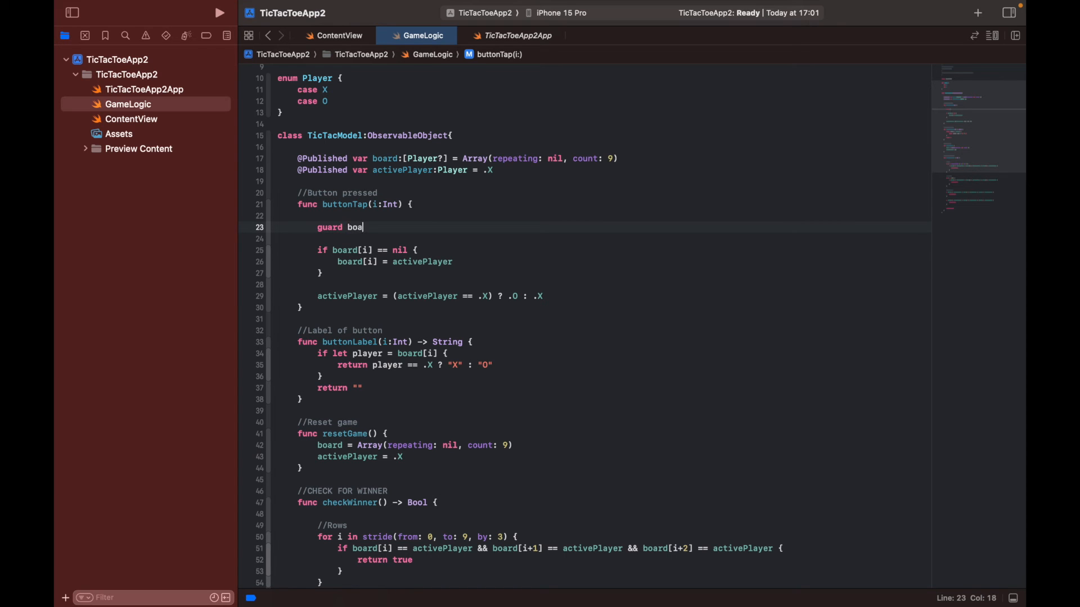
pyautogui.press('Backspace')
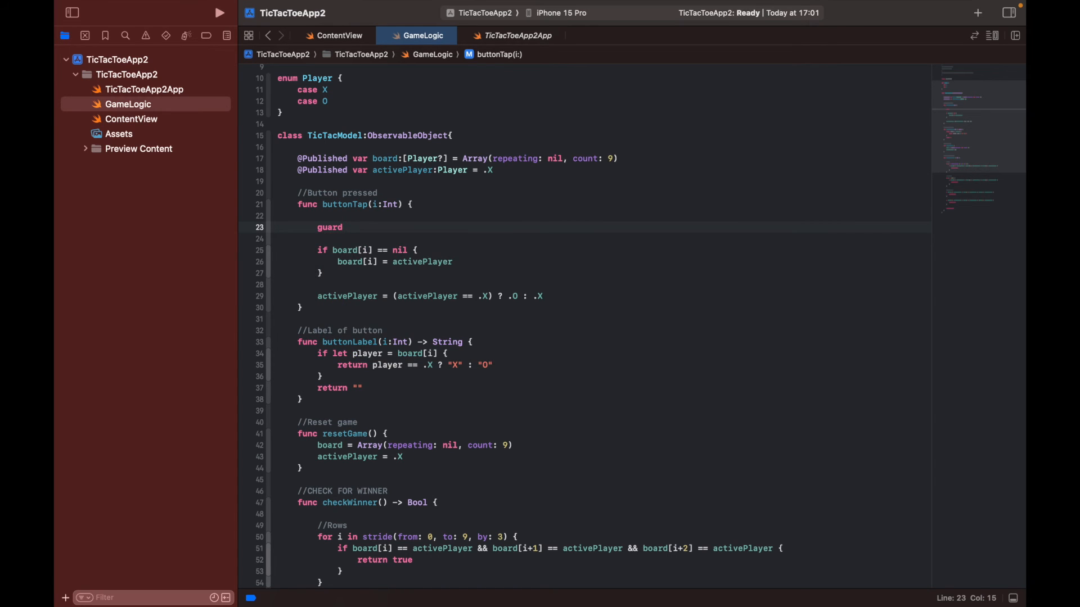
pyautogui.write('board')
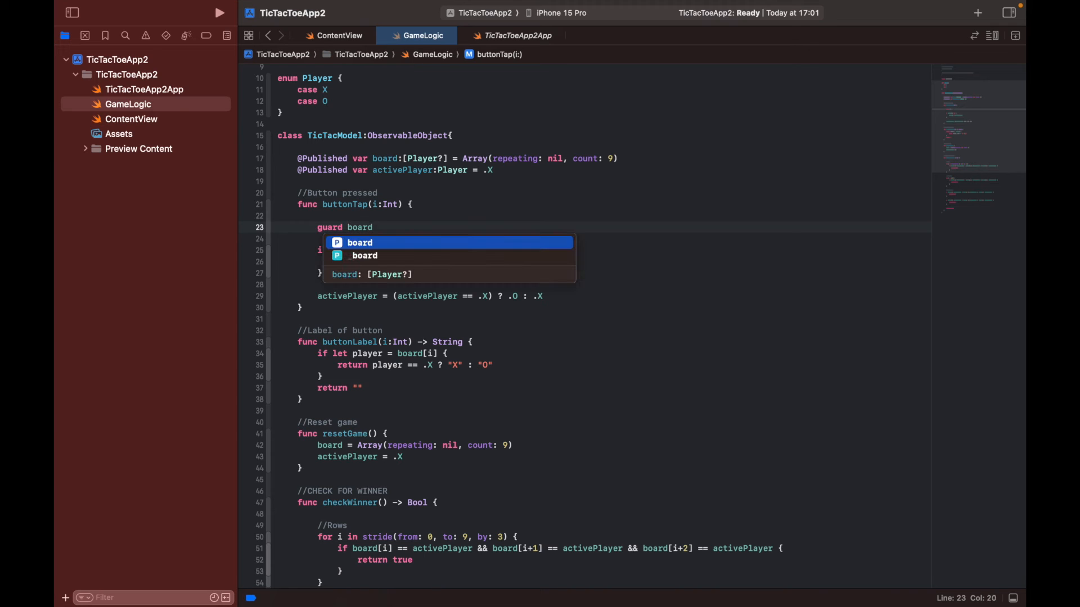
pyautogui.write('[i]')
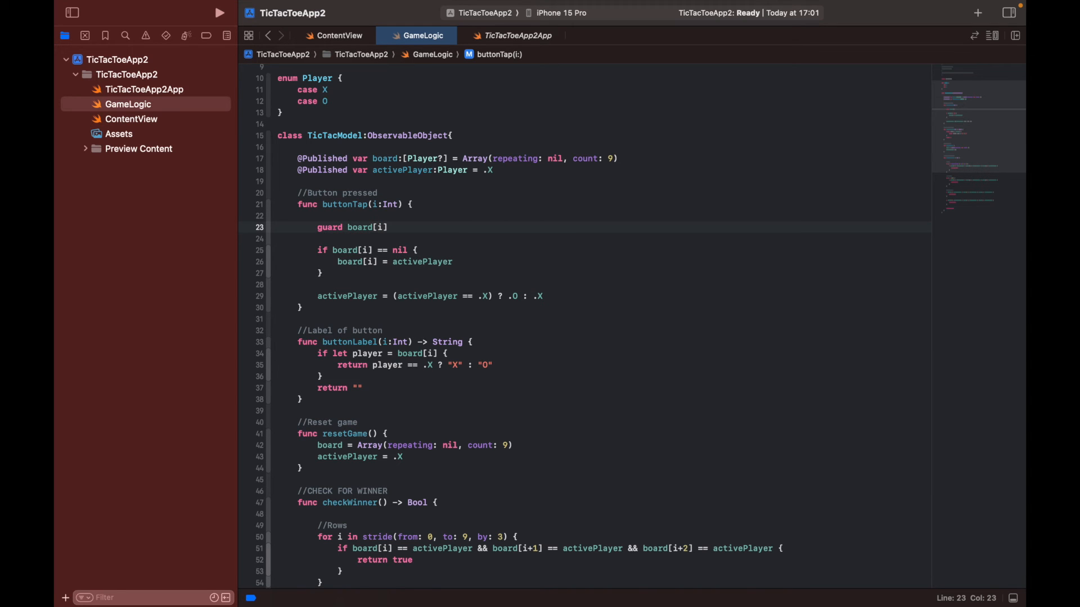
pyautogui.write('== nil &&')
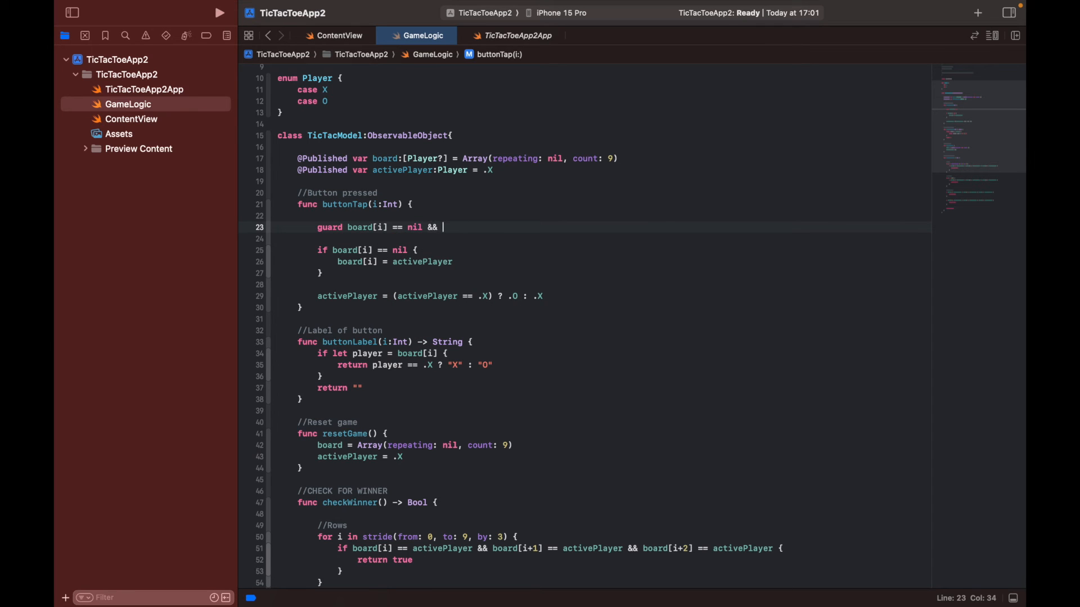
pyautogui.moveTo(385, 199)
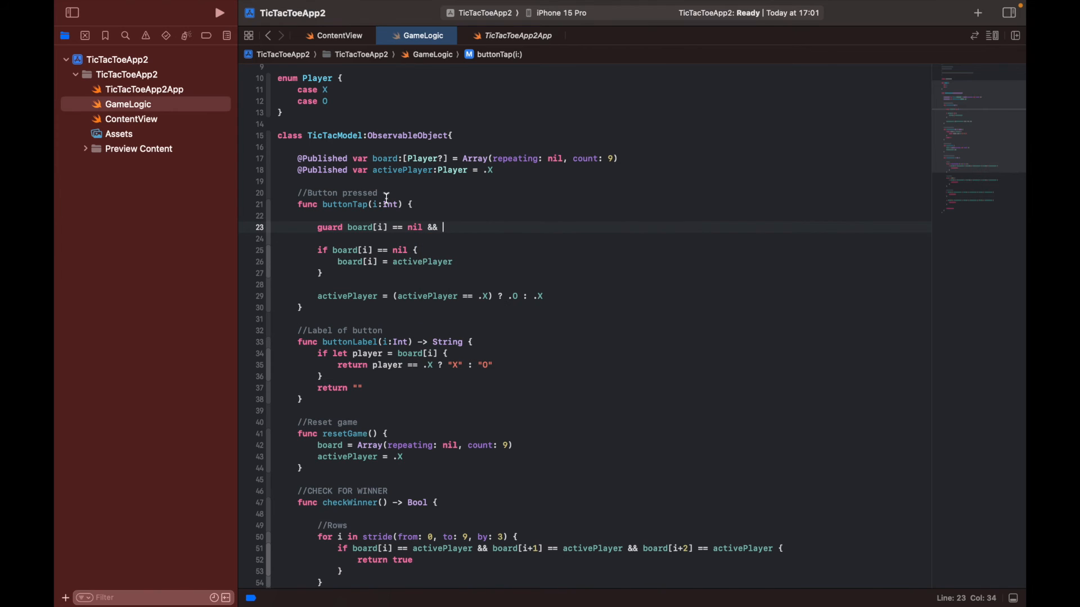
pyautogui.press('Return')
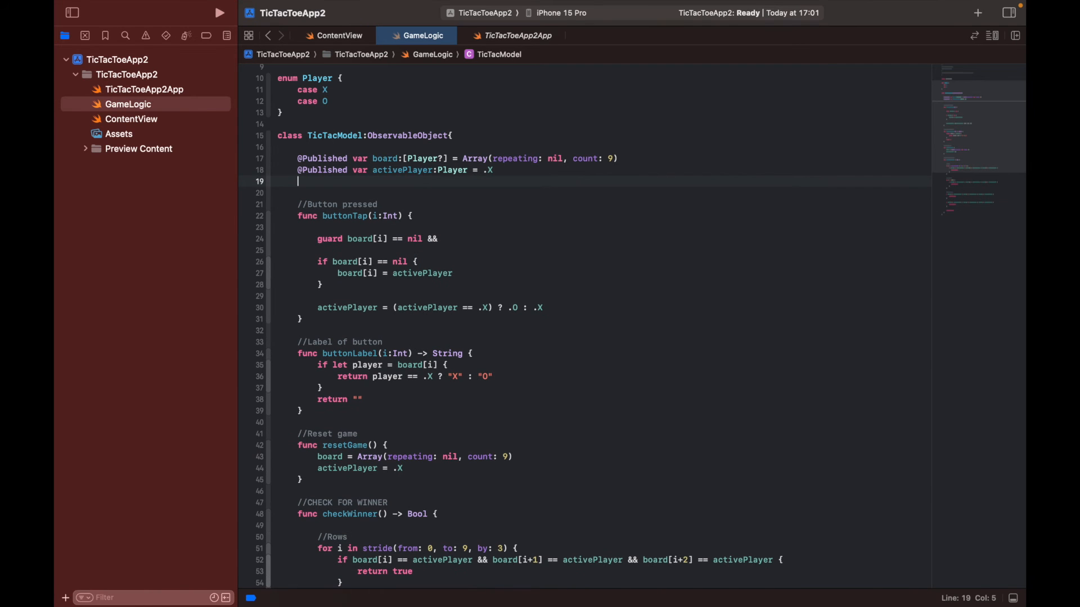
pyautogui.write('@Published')
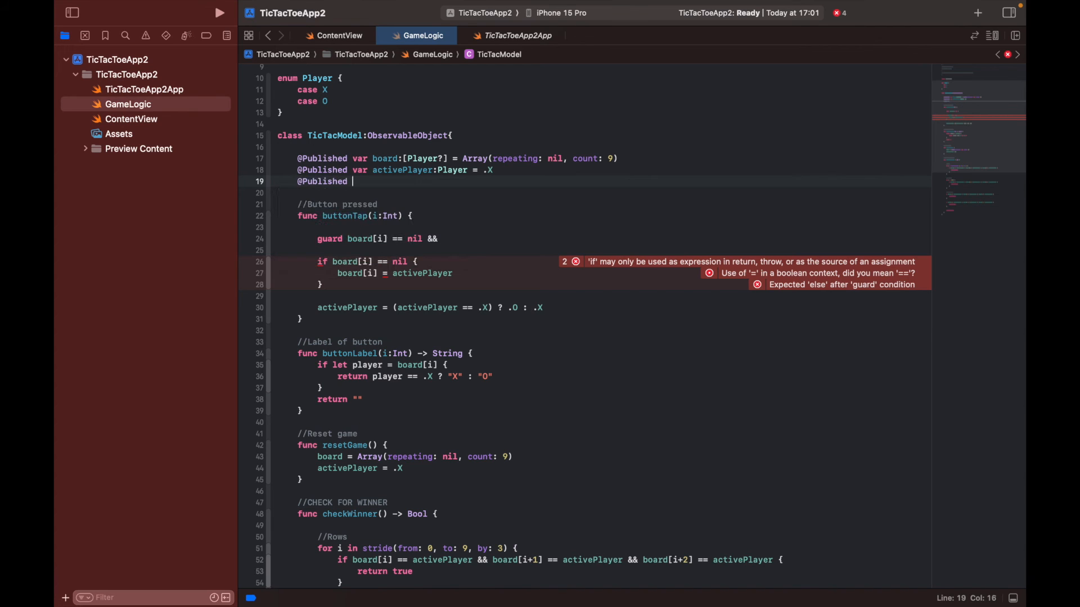
pyautogui.write('var winner')
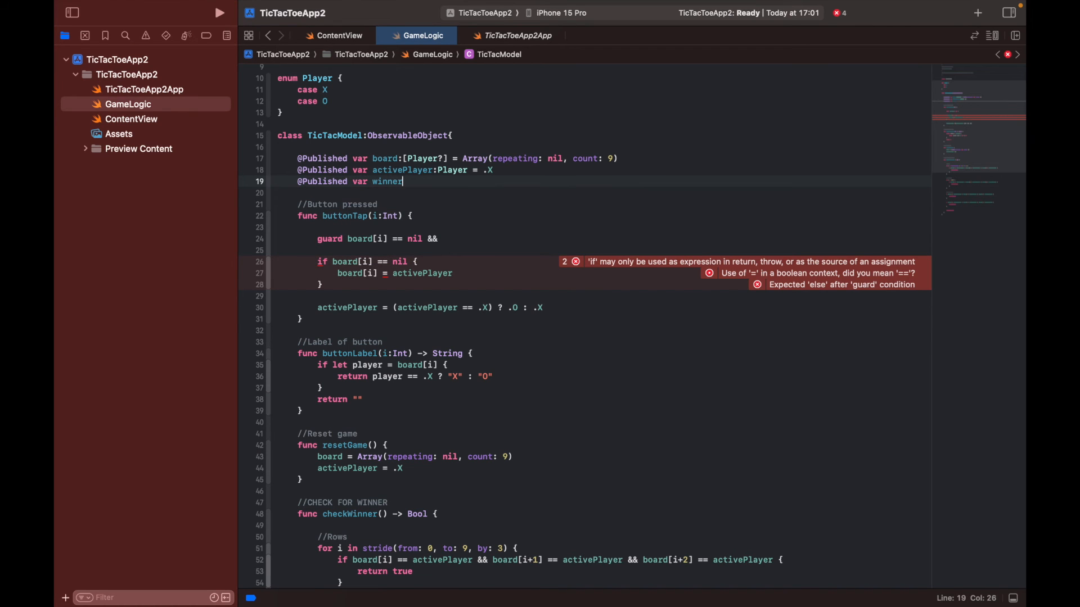
pyautogui.write(':Player')
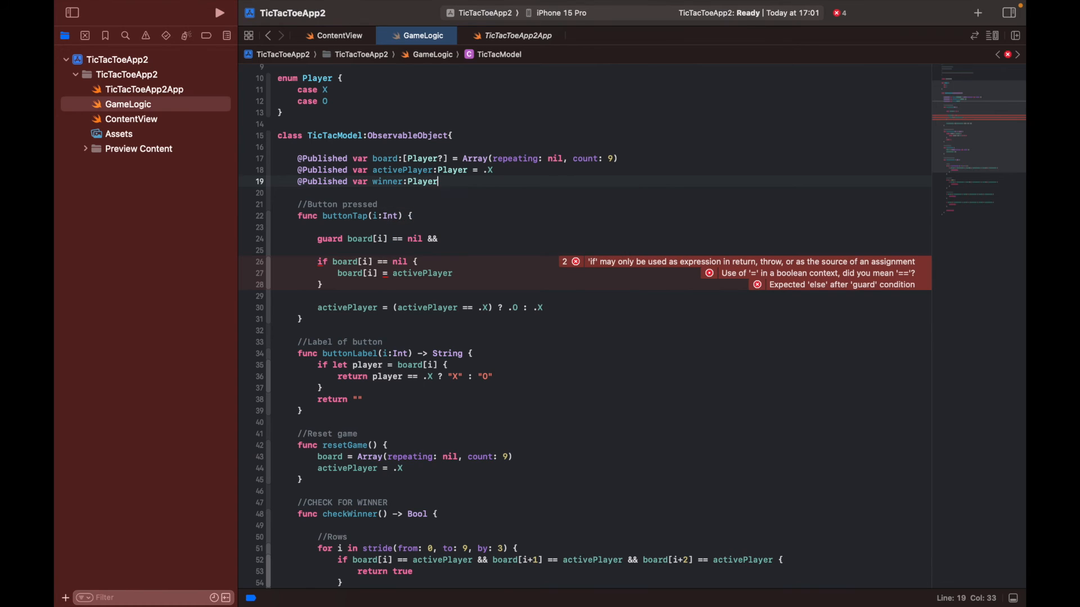
pyautogui.write('? = nil')
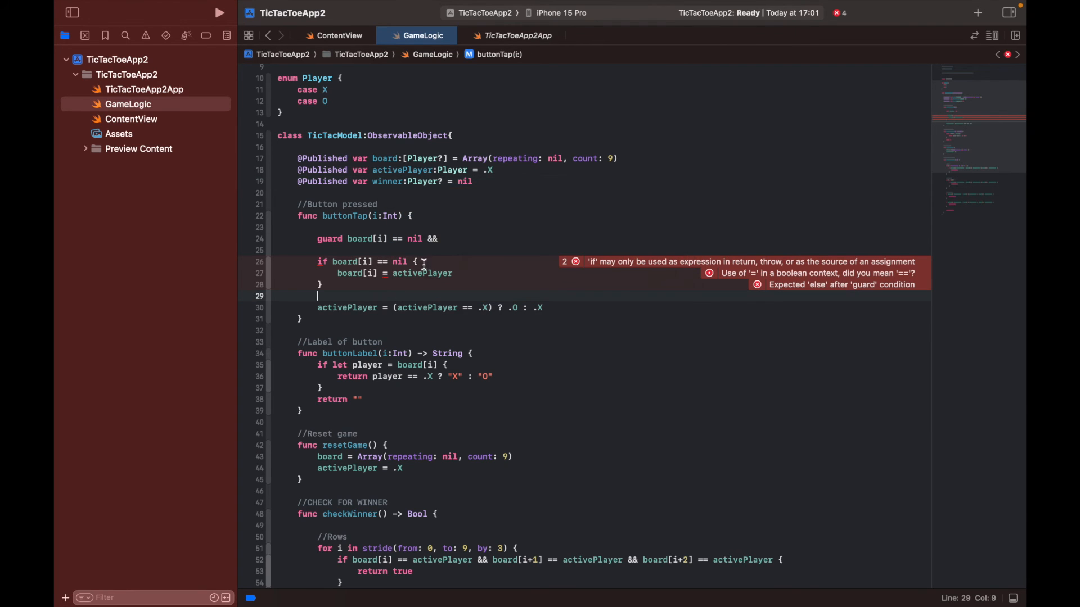
pyautogui.write('winner == nil {')
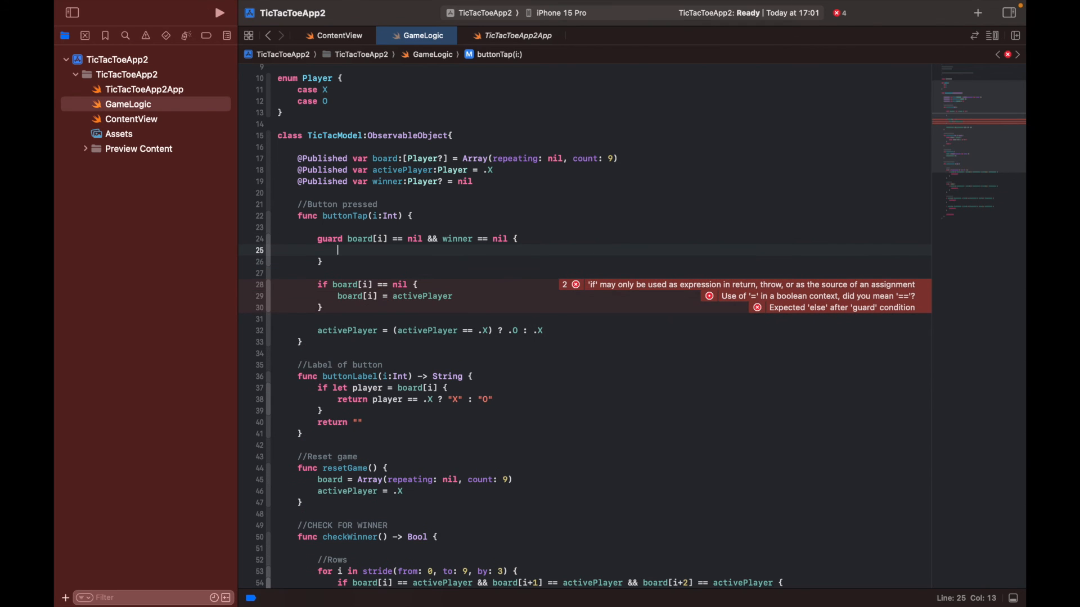
pyautogui.write('return')
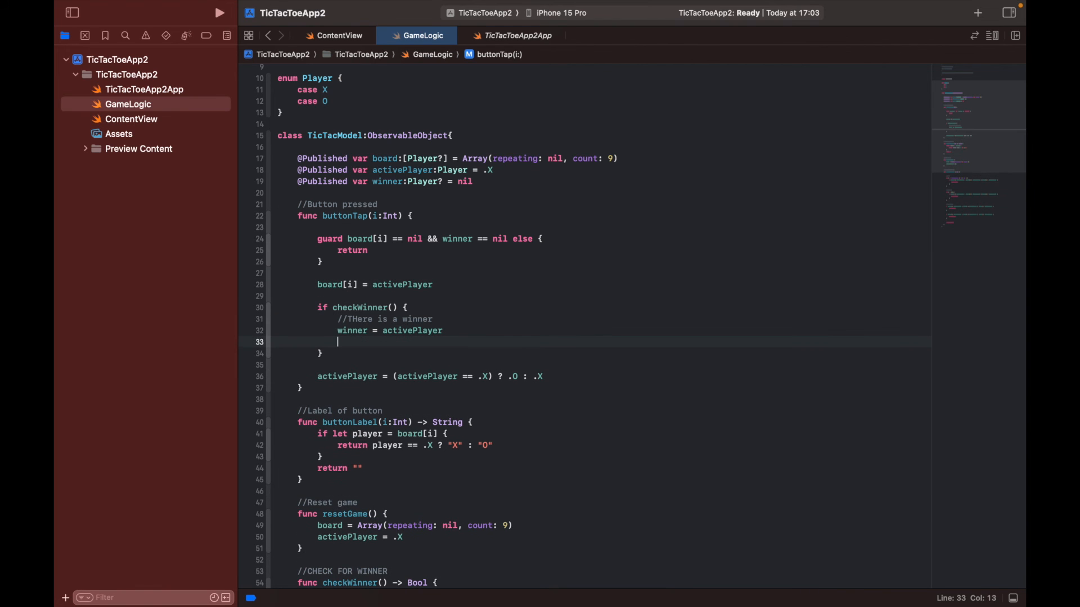
# Step: Inside if checkWinner(), print that activePlayer won the game and move the player toggle into the else branch
pyautogui.write('print("\\(')
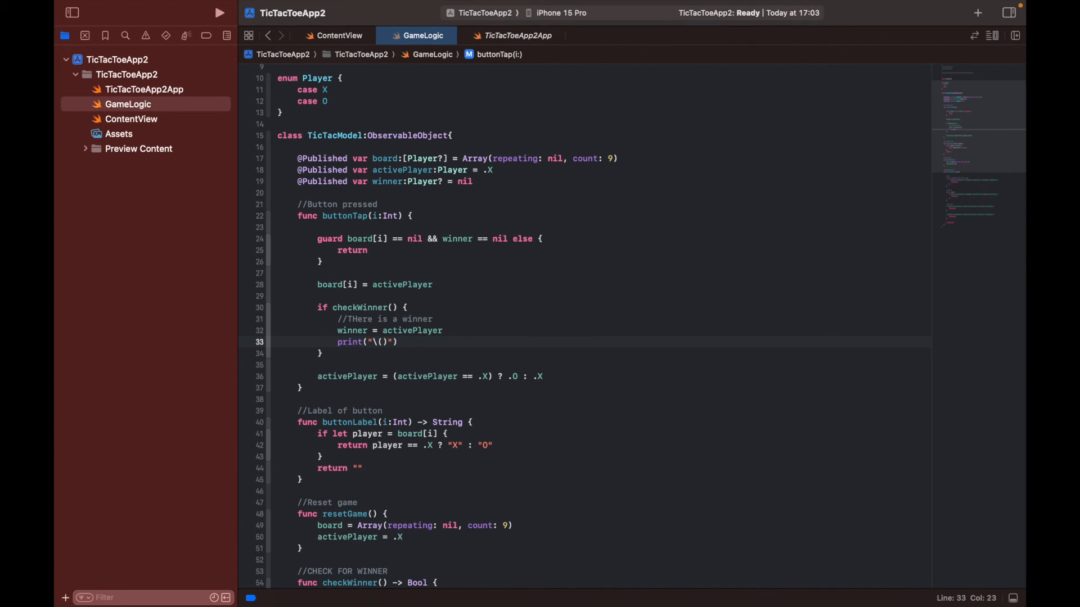
pyautogui.write('activePlayer')
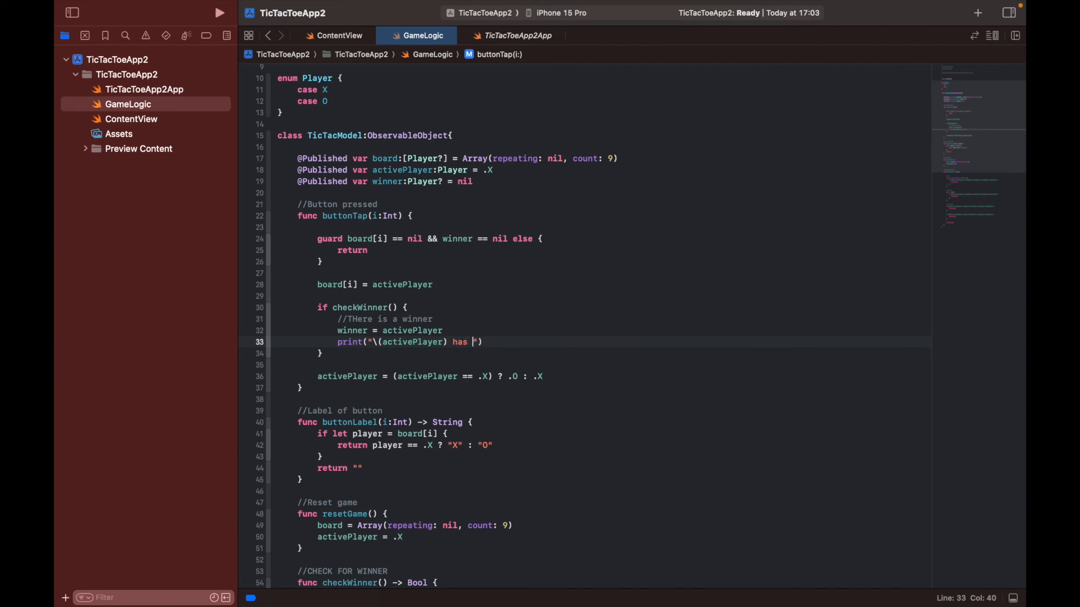
pyautogui.write('won the game')
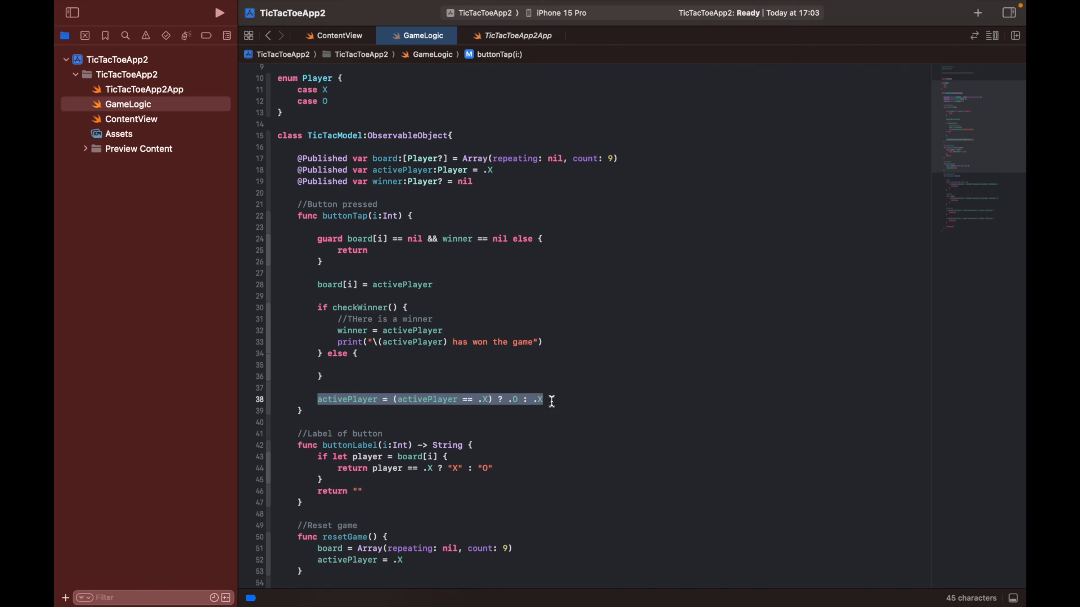
pyautogui.doubleClick(348, 399)
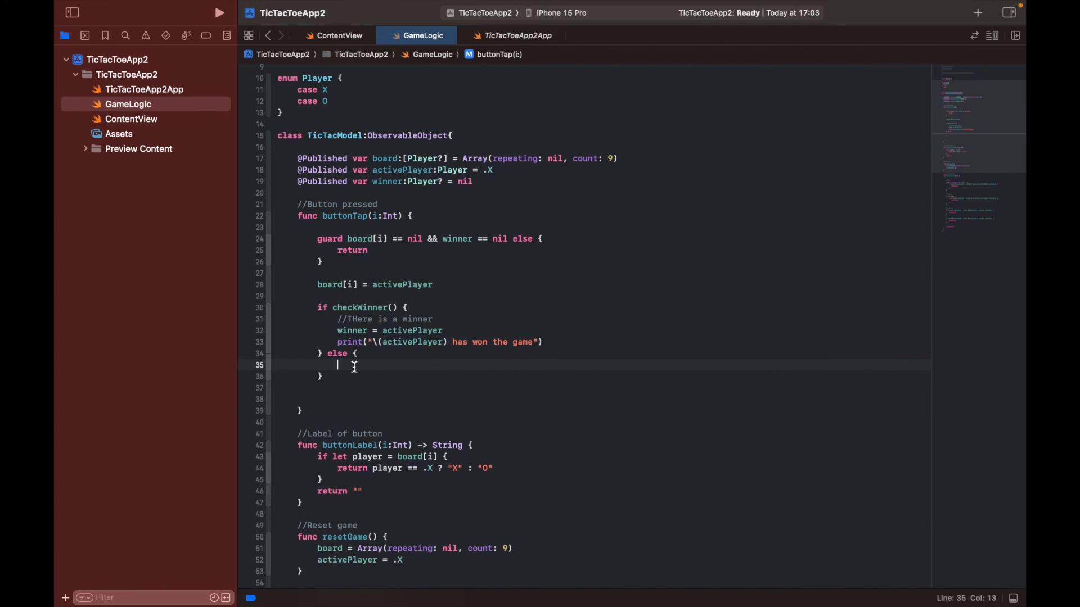
pyautogui.write('activePlayer = (activePlayer == .X) ? .O : .X')
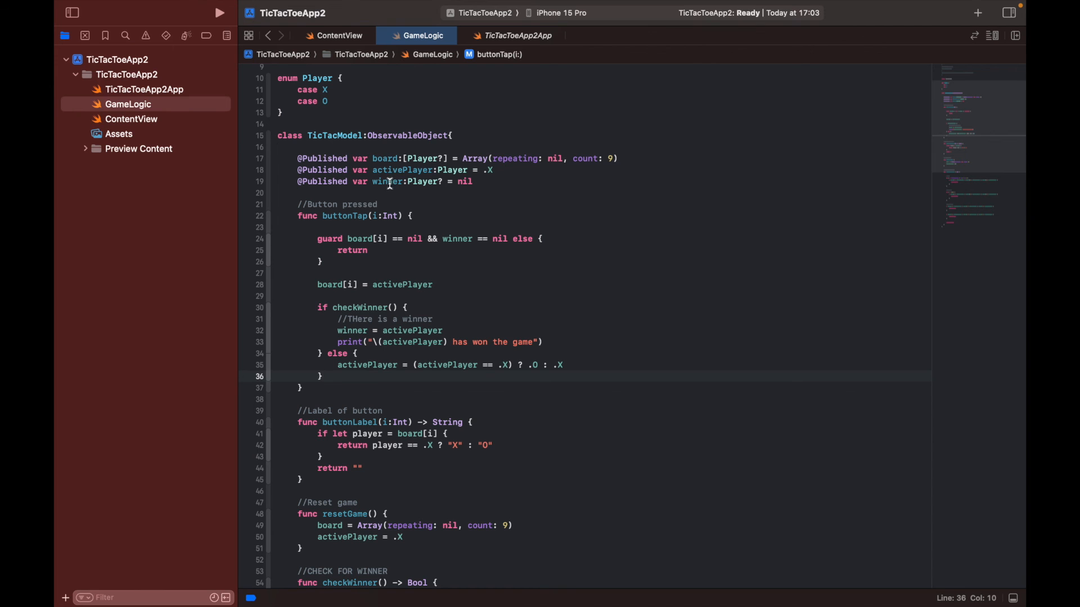
# Step: Set winner = nil in resetGame so a restart clears the winner
pyautogui.scroll(-3)
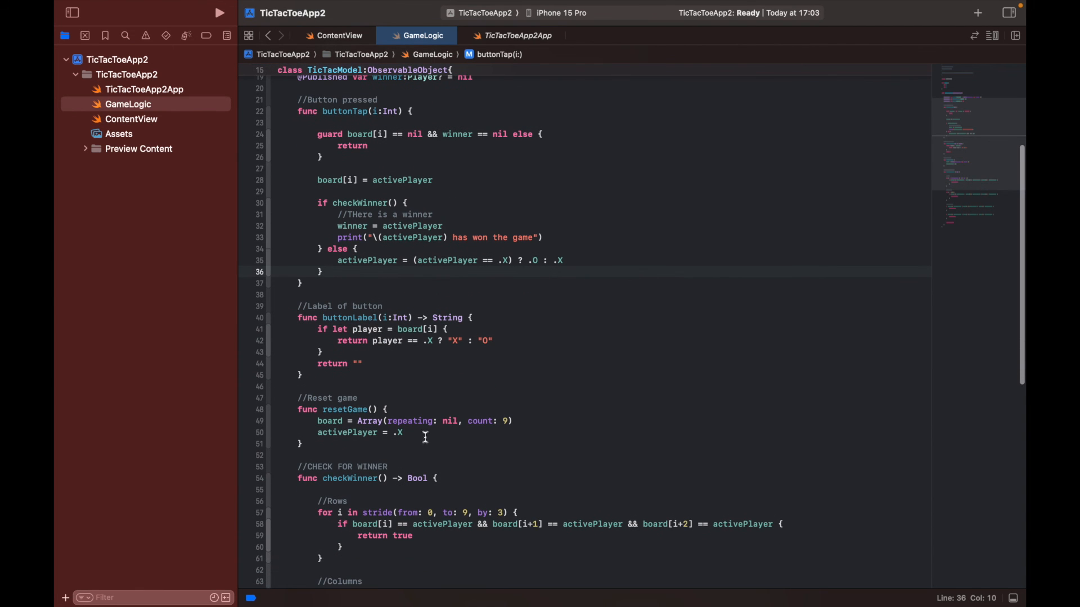
pyautogui.write('winner = nil')
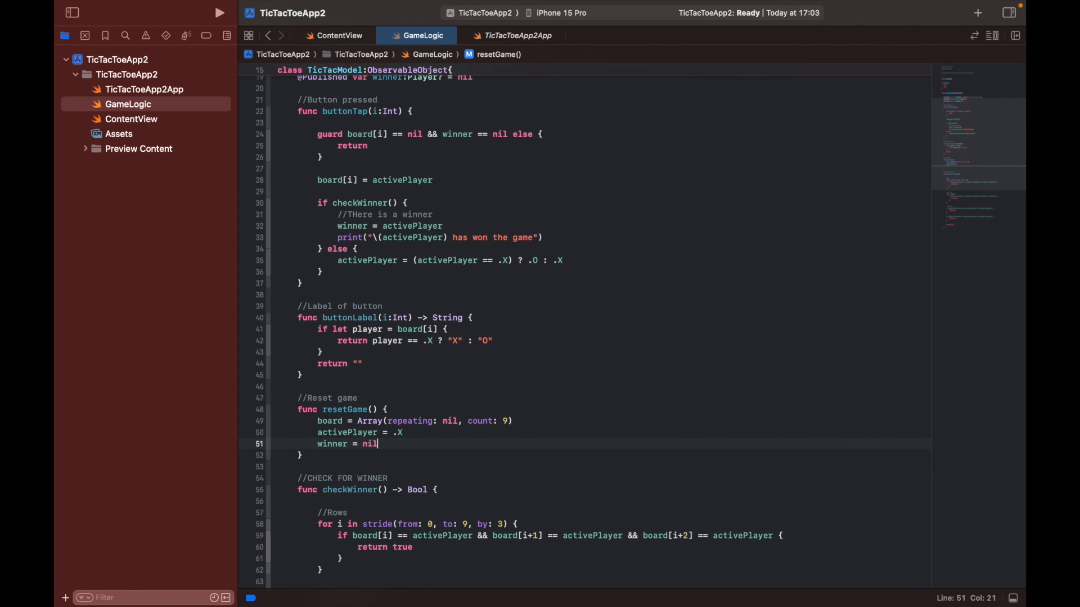
pyautogui.click(340, 398)
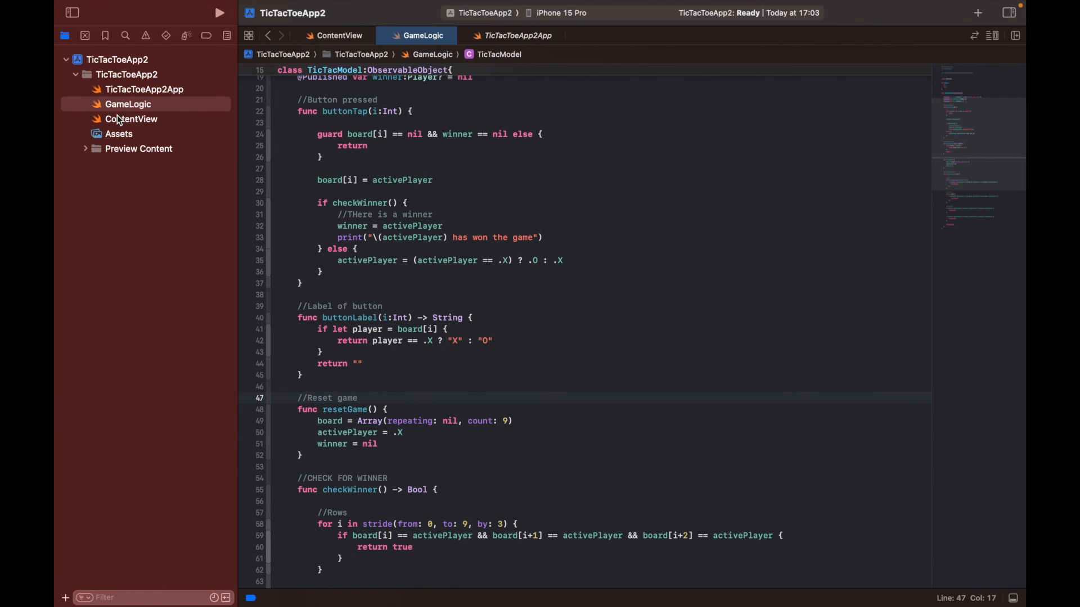
# Step: In the ContentView preview, play X to a left-column win and confirm 'X has won the game' logs
pyautogui.click(131, 118)
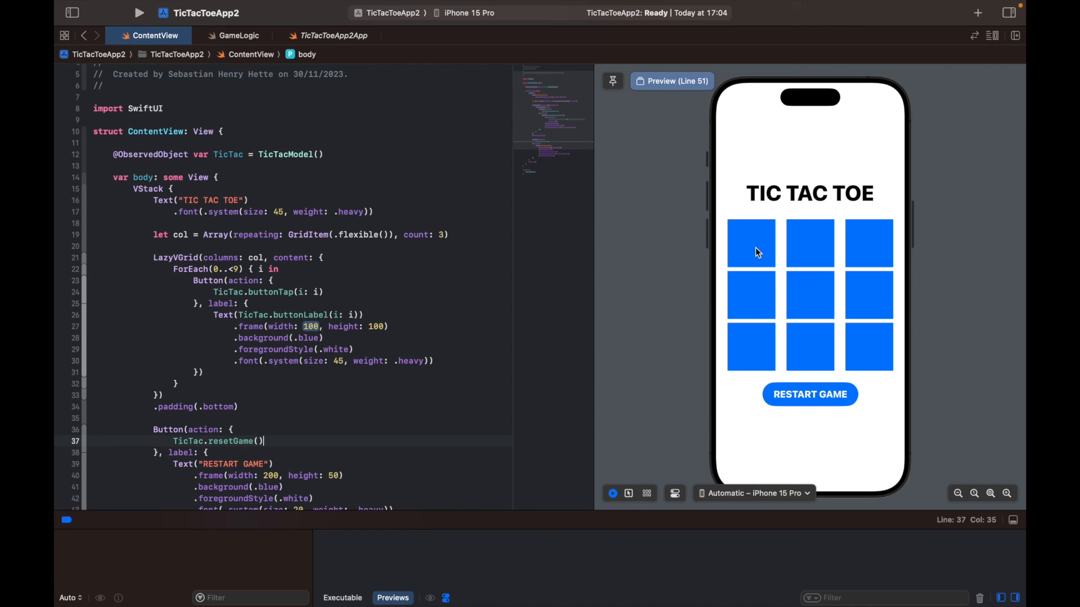
pyautogui.click(750, 243)
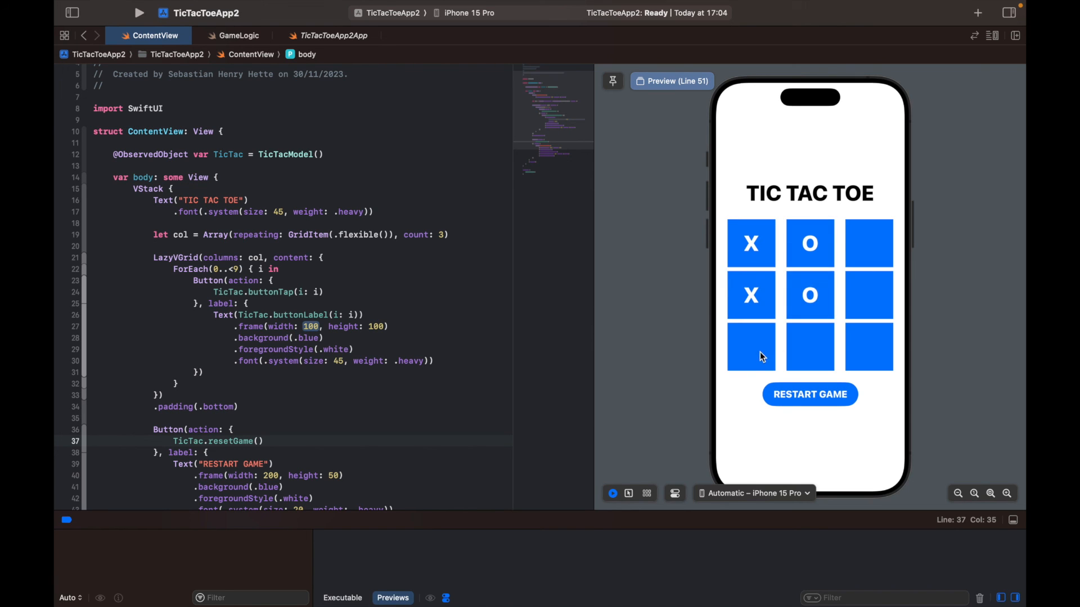
pyautogui.click(750, 348)
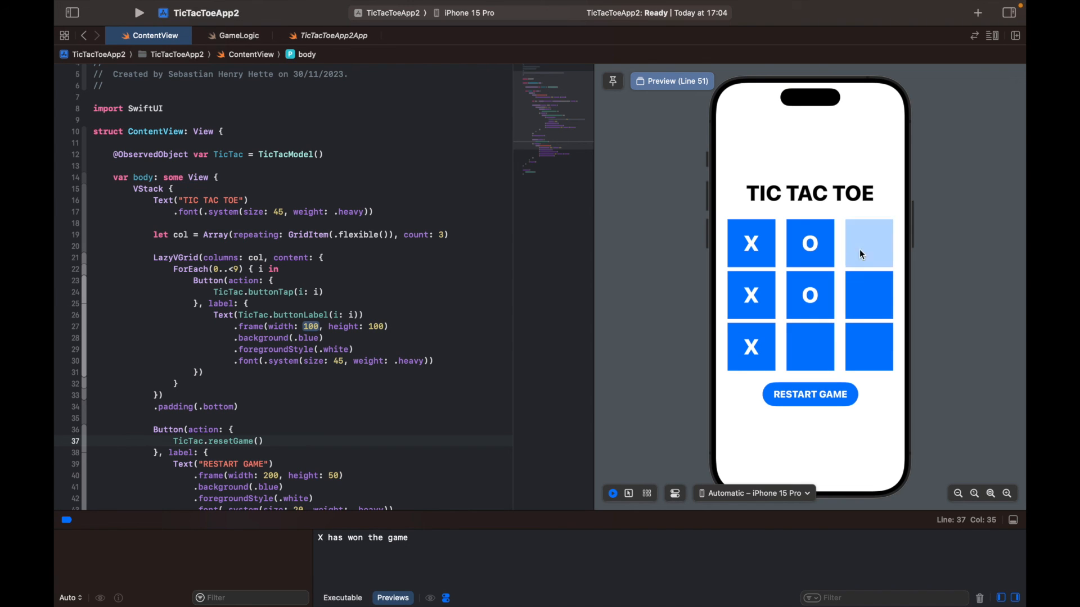
pyautogui.click(808, 295)
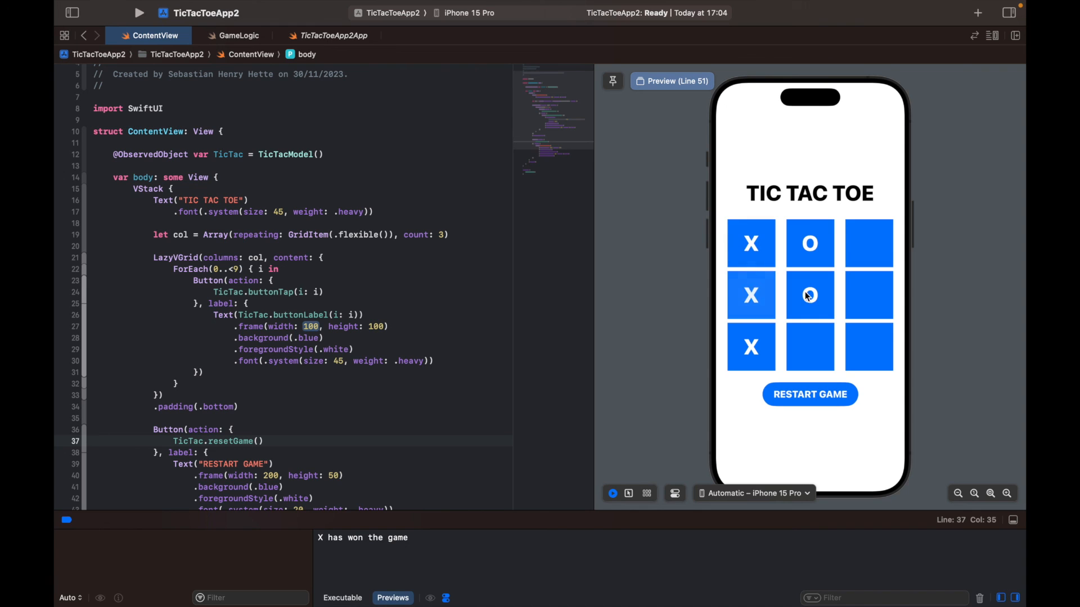
pyautogui.click(809, 394)
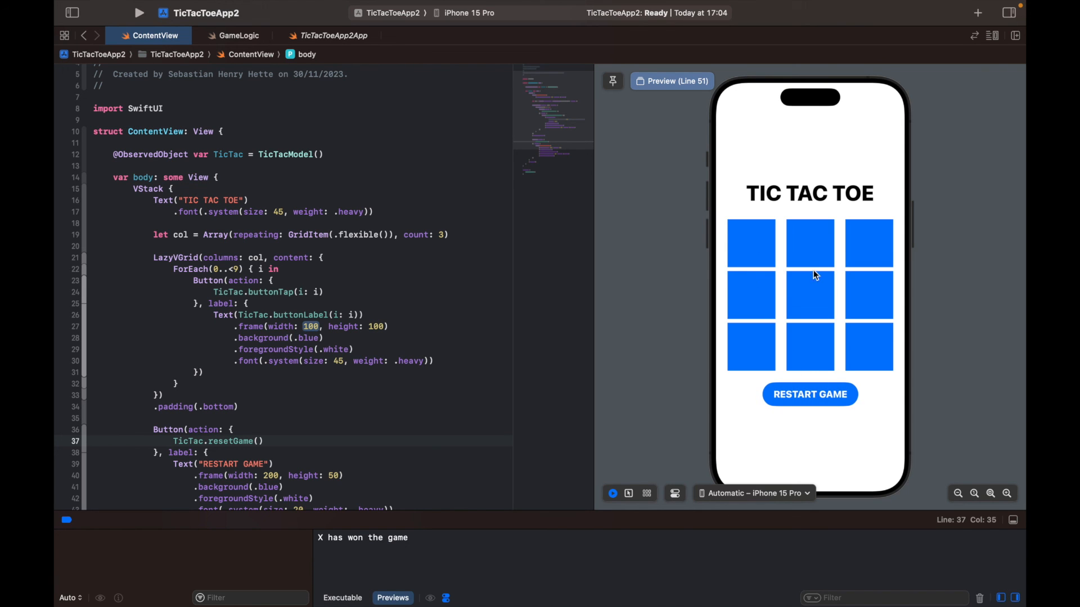
# Step: Play further rounds so 'O has won the game' logs, restarting and marking the fresh board
pyautogui.click(867, 243)
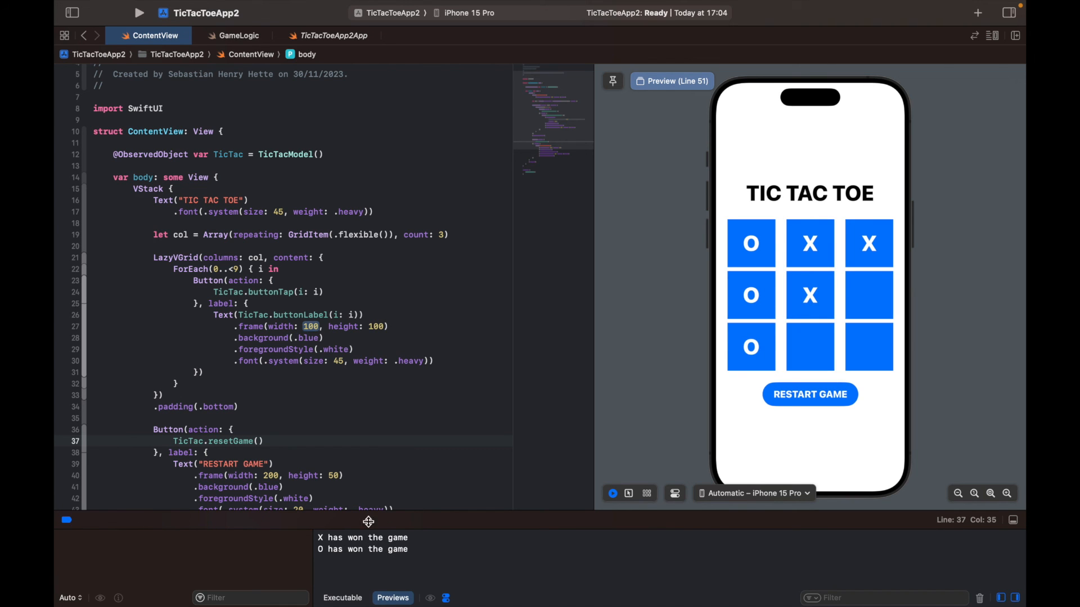
pyautogui.moveTo(816, 386)
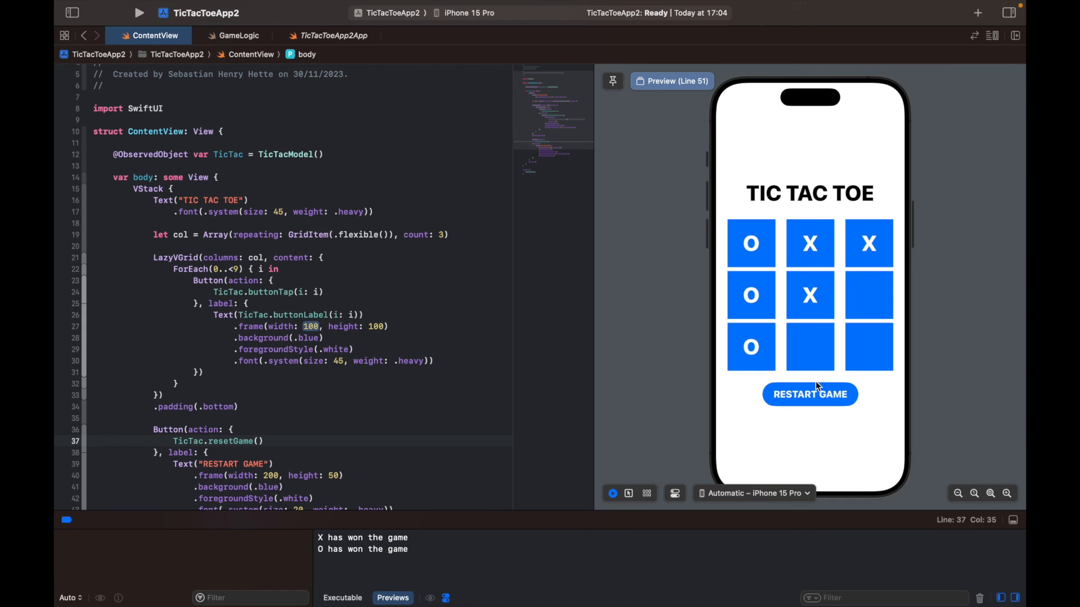
pyautogui.click(809, 394)
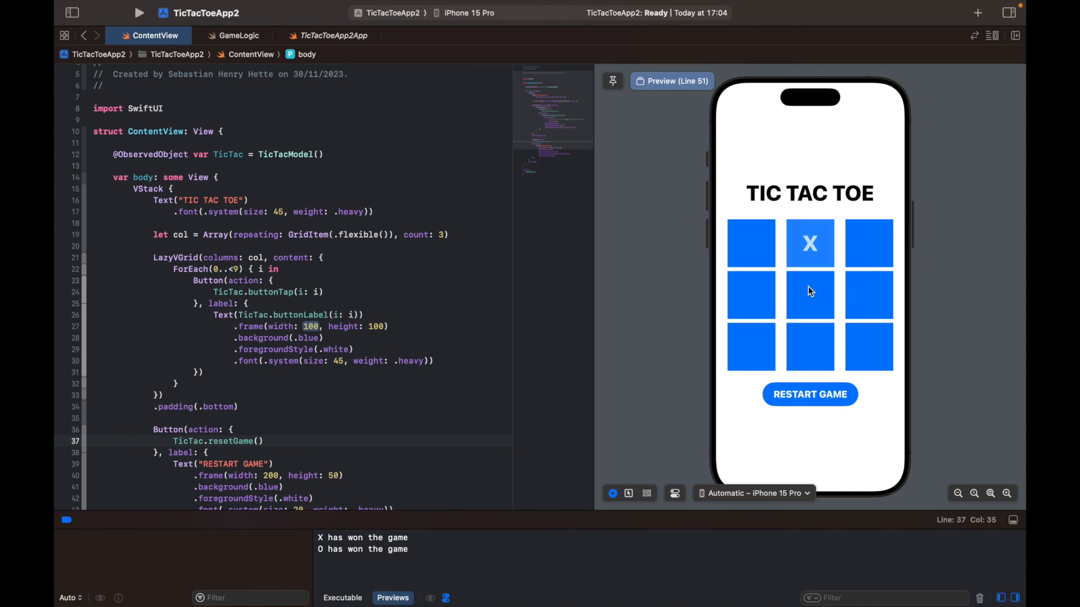
pyautogui.click(808, 294)
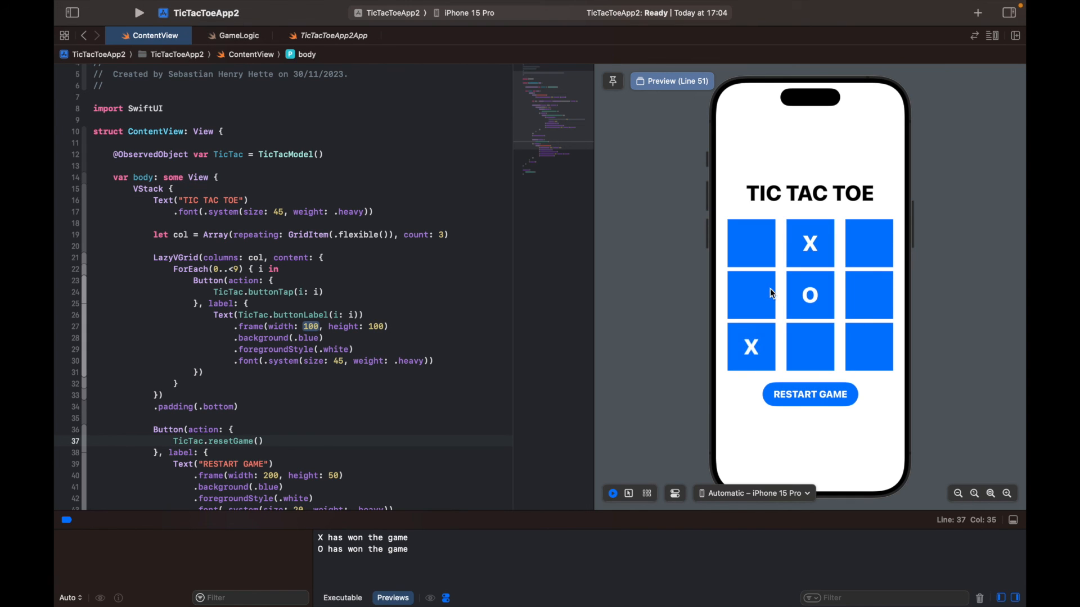
pyautogui.click(750, 243)
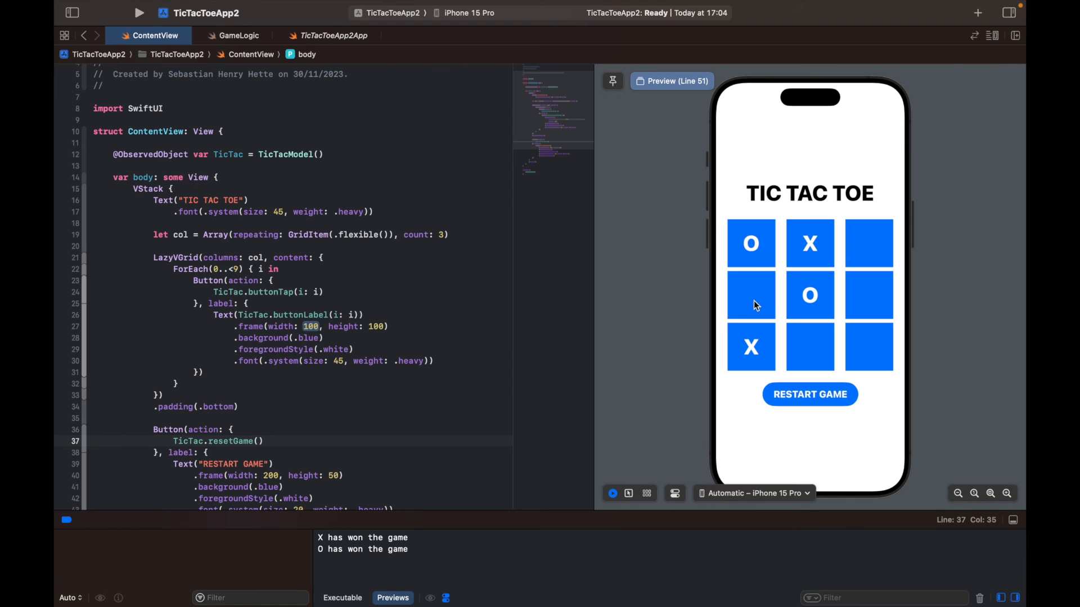